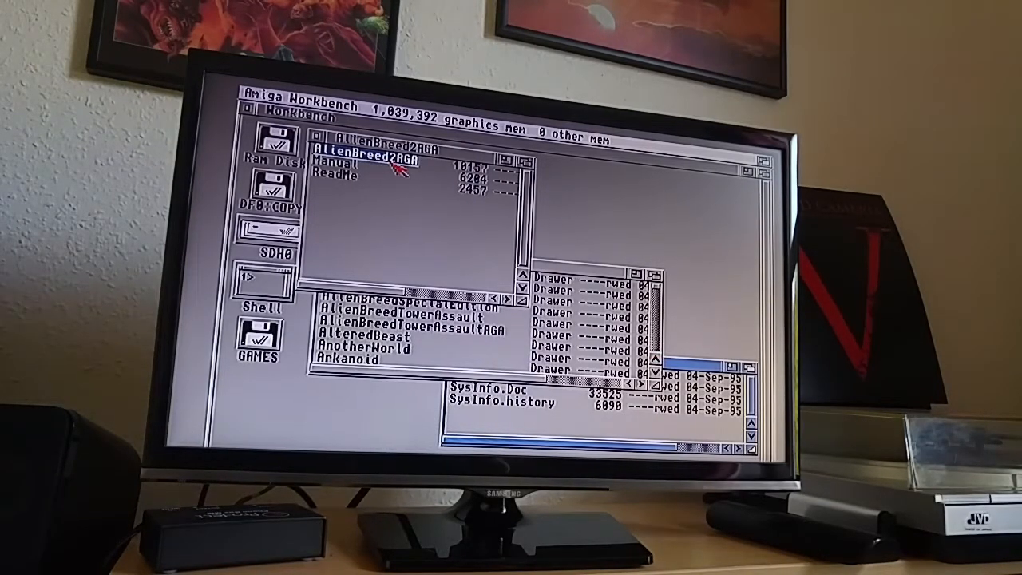
# Launch Alien Breed 2 AGA and cancel the 'Can't allocate ShadowMem' requester
pyautogui.click(400, 141)
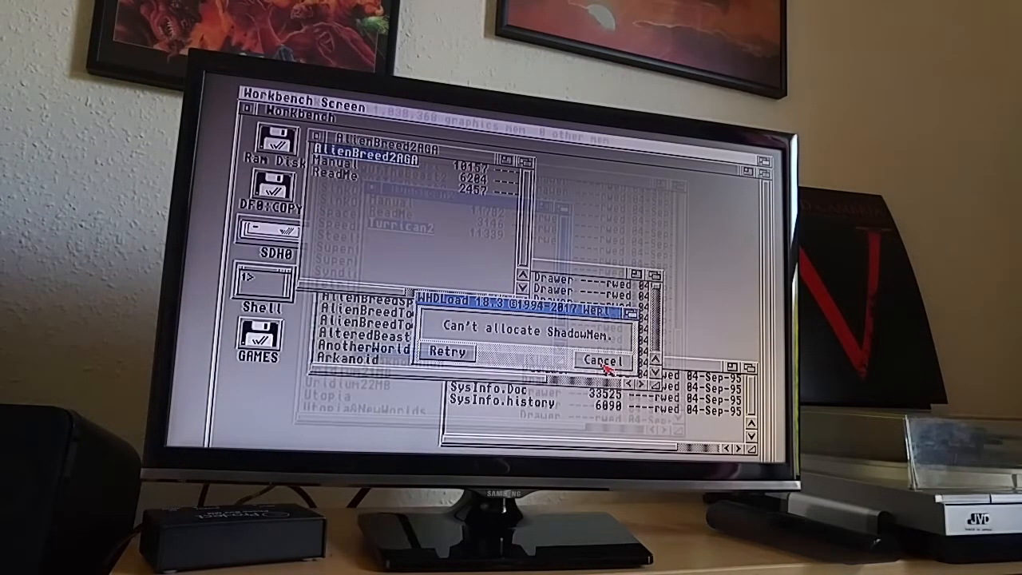
pyautogui.click(604, 364)
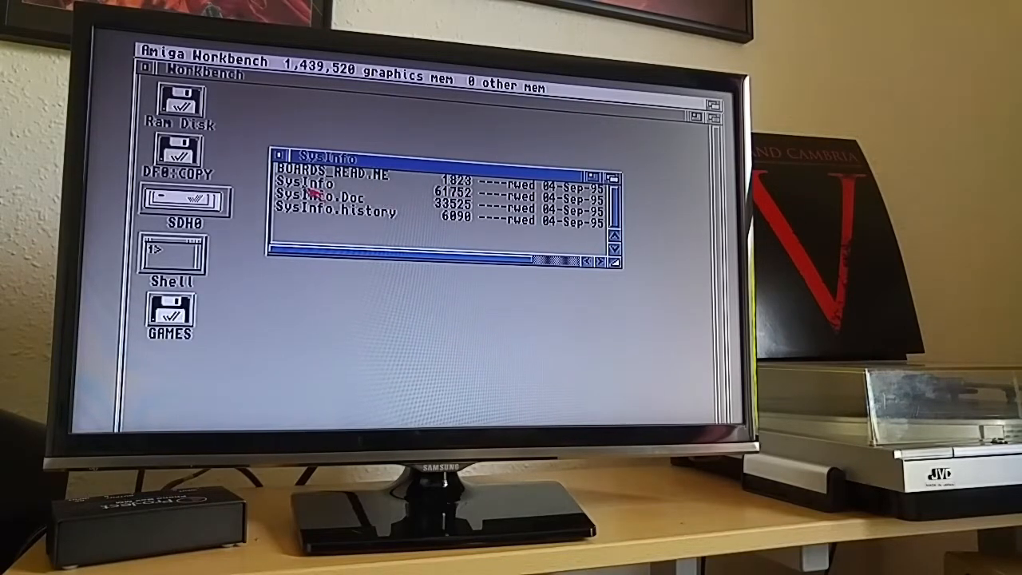
# Launch the SysInfo program from its drawer icon
pyautogui.doubleClick(303, 198)
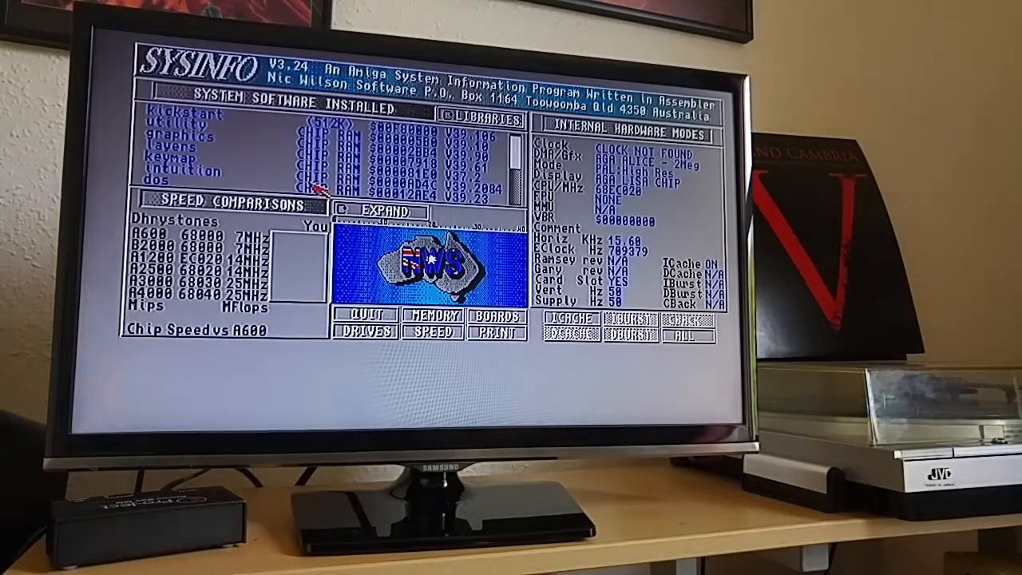
pyautogui.moveTo(631, 227)
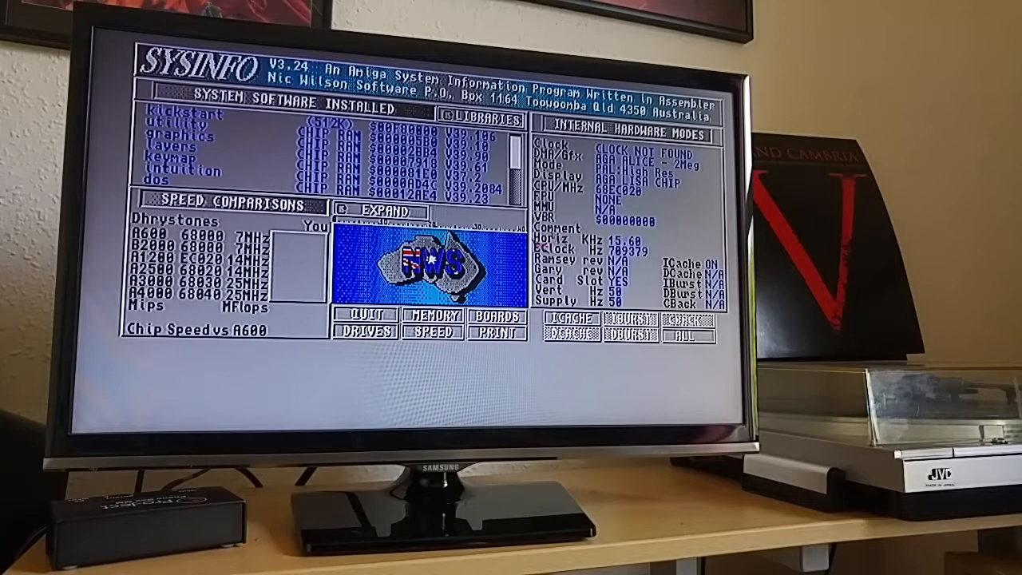
# Run the SPEED benchmark, scoring 1230 Dhrystones and 3.37 times an A600
pyautogui.click(432, 332)
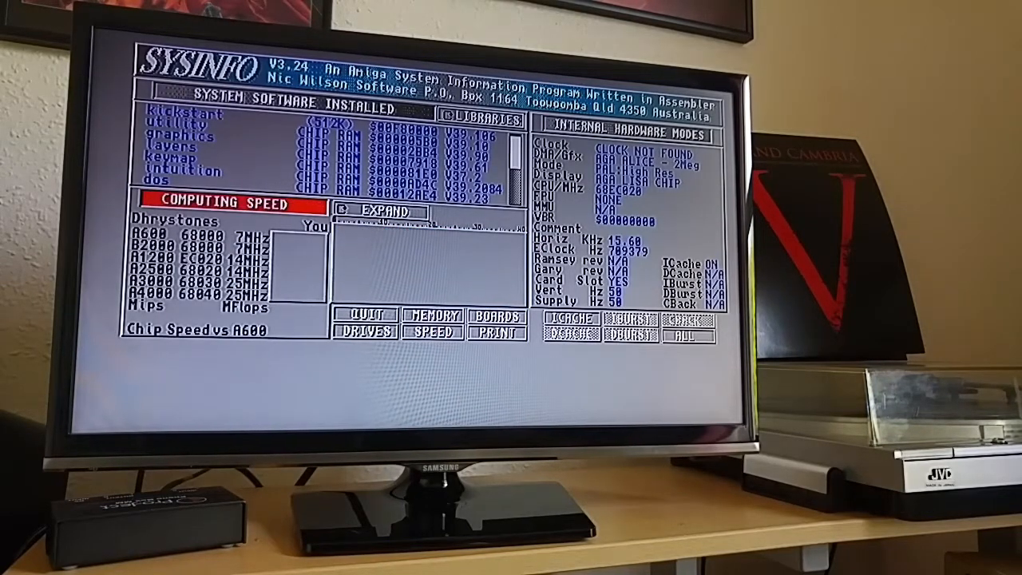
pyautogui.click(429, 333)
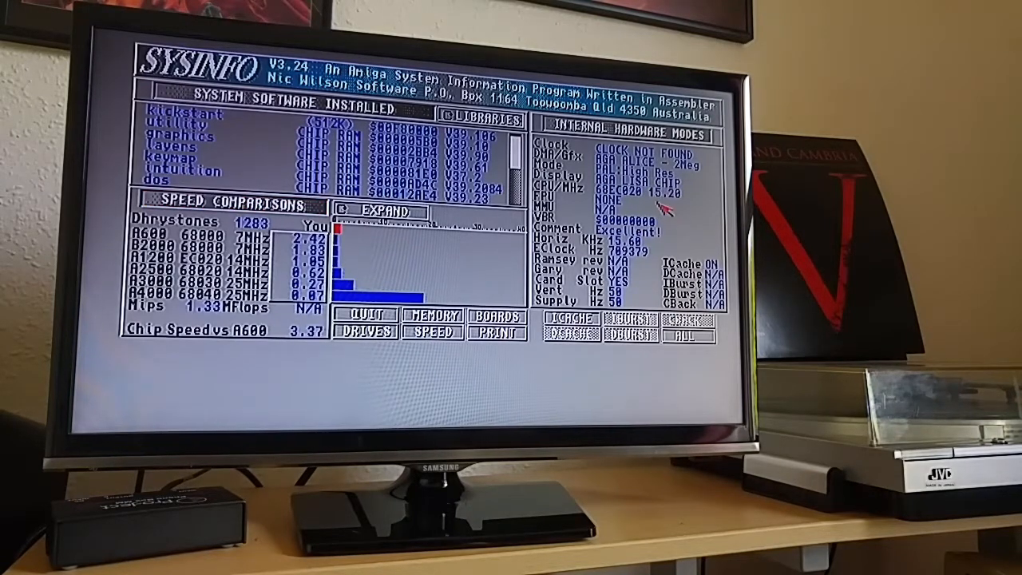
pyautogui.moveTo(668, 211)
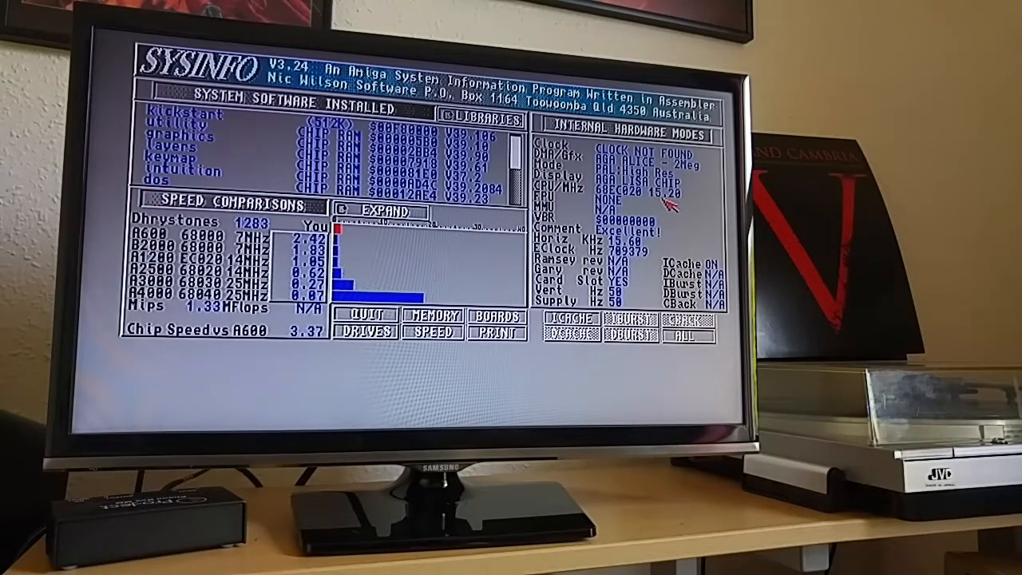
pyautogui.moveTo(679, 208)
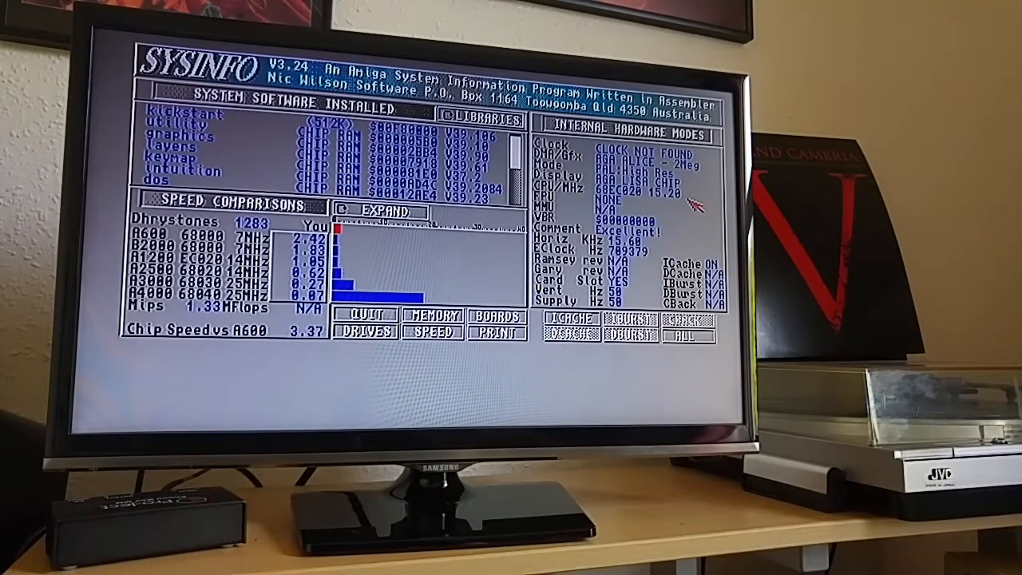
pyautogui.moveTo(671, 204)
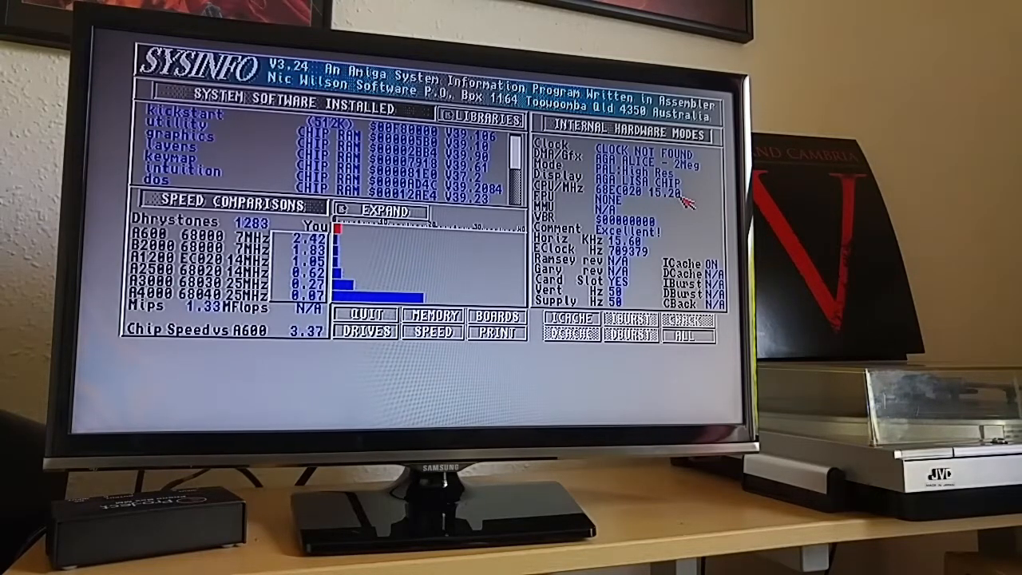
pyautogui.moveTo(464, 339)
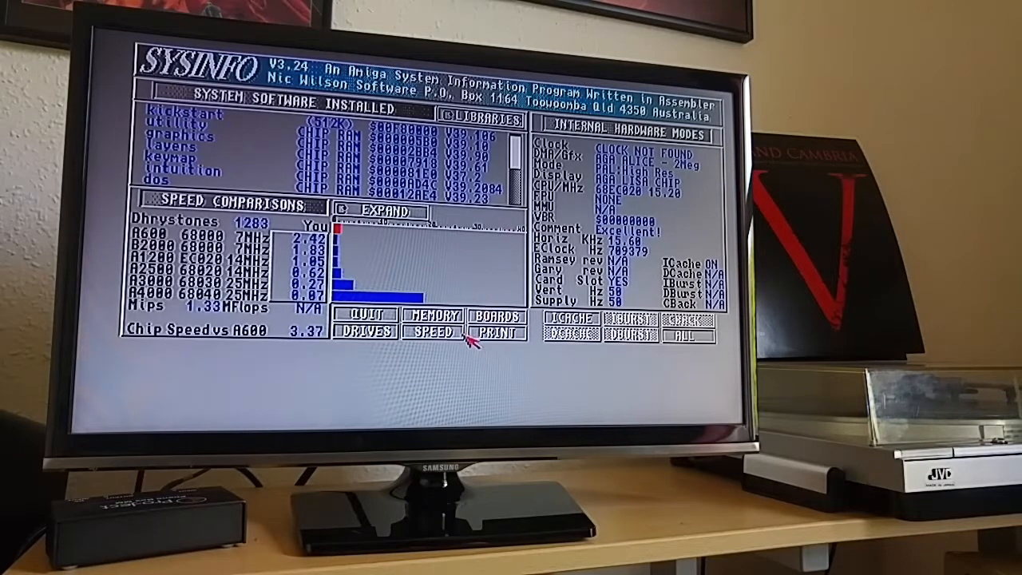
pyautogui.moveTo(232, 231)
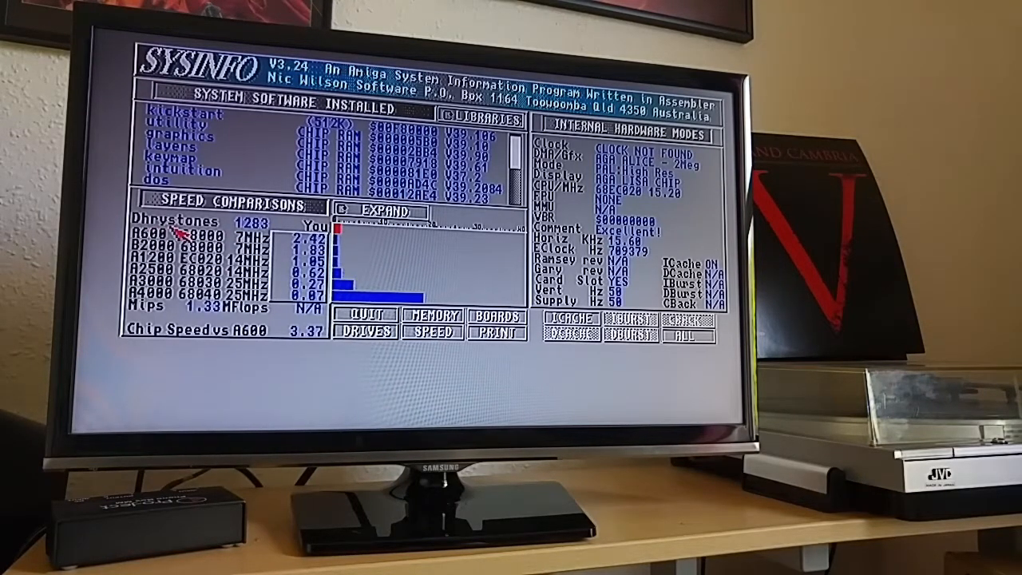
pyautogui.moveTo(172, 306)
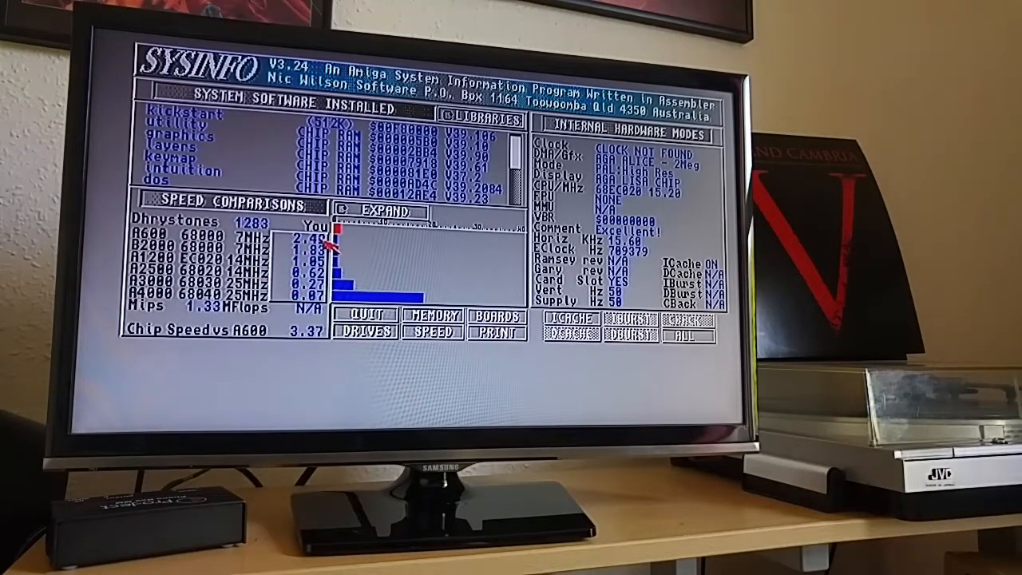
pyautogui.moveTo(319, 323)
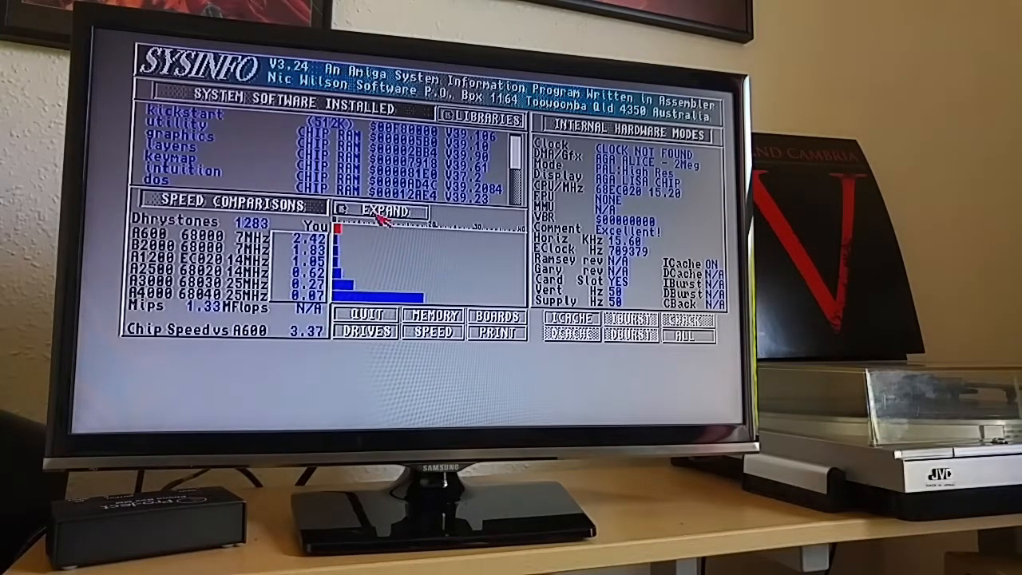
# Expand the speed comparison chart, then show the chip memory information page
pyautogui.click(378, 211)
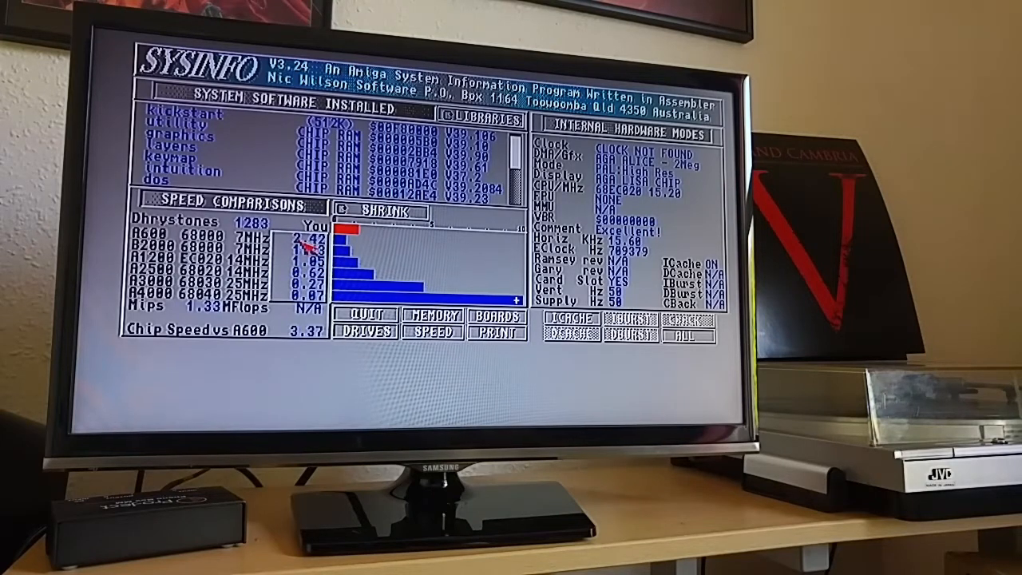
pyautogui.moveTo(303, 306)
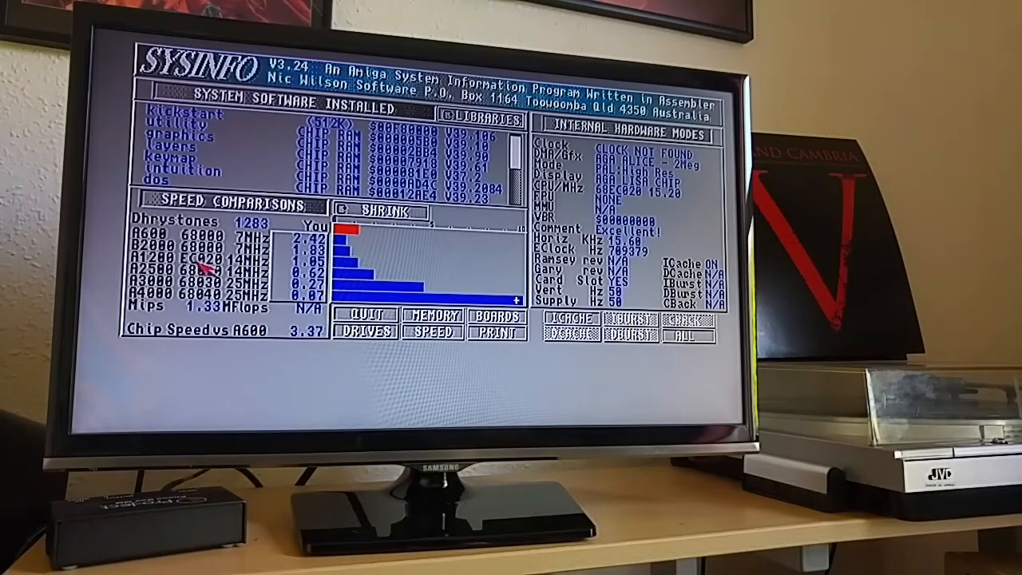
pyautogui.moveTo(364, 272)
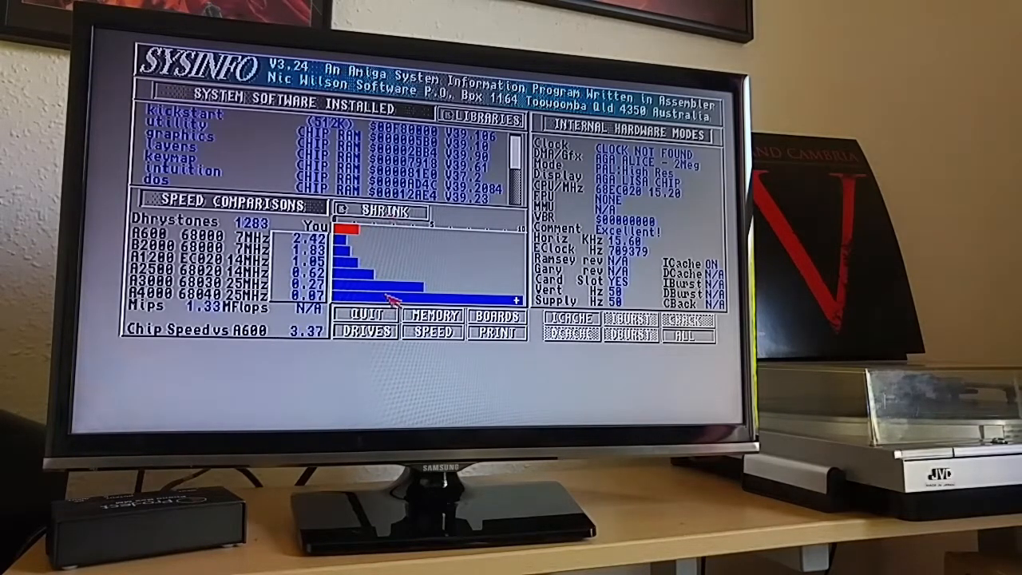
pyautogui.moveTo(391, 221)
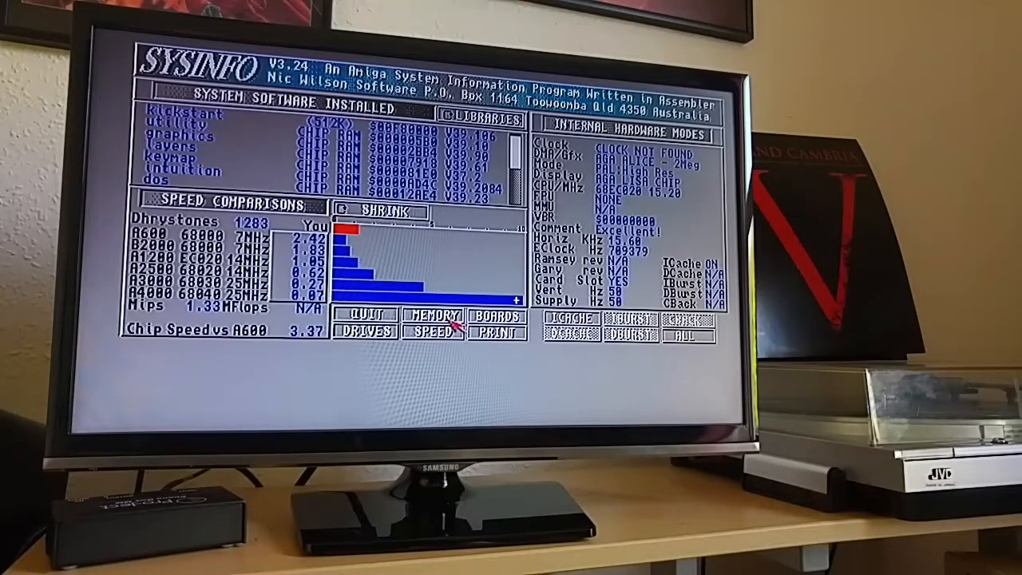
pyautogui.click(431, 318)
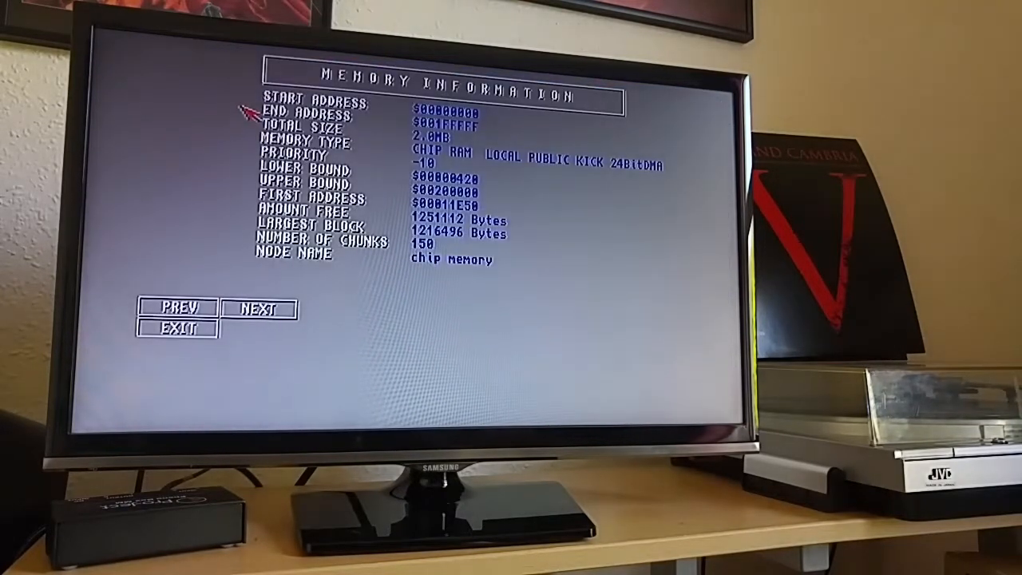
pyautogui.moveTo(327, 413)
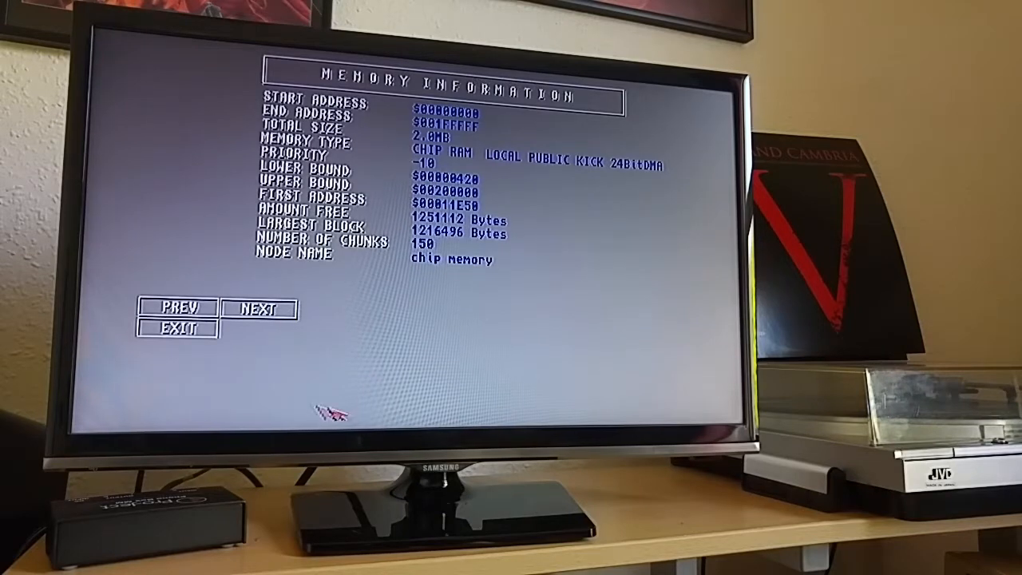
pyautogui.moveTo(719, 147)
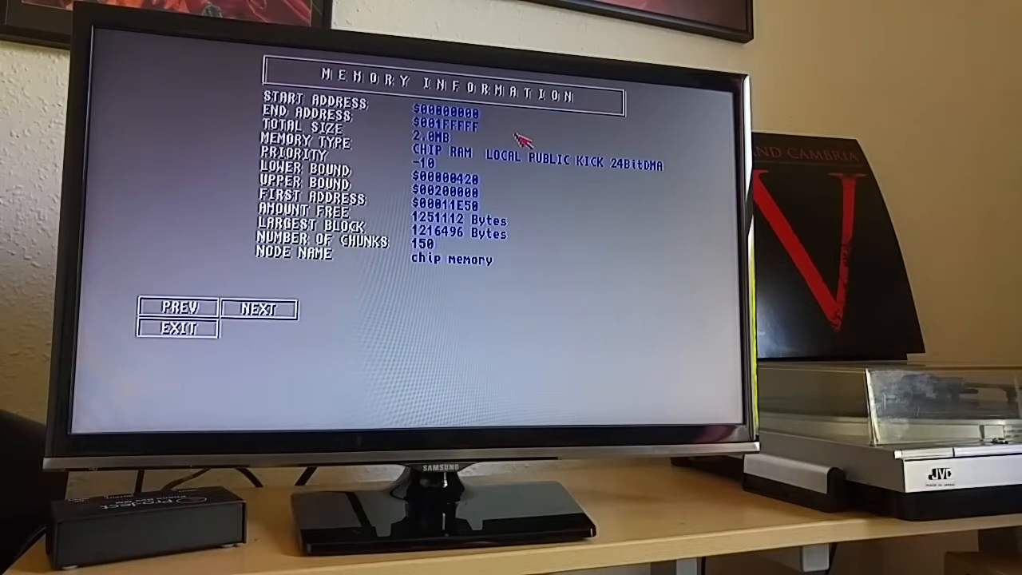
pyautogui.moveTo(464, 272)
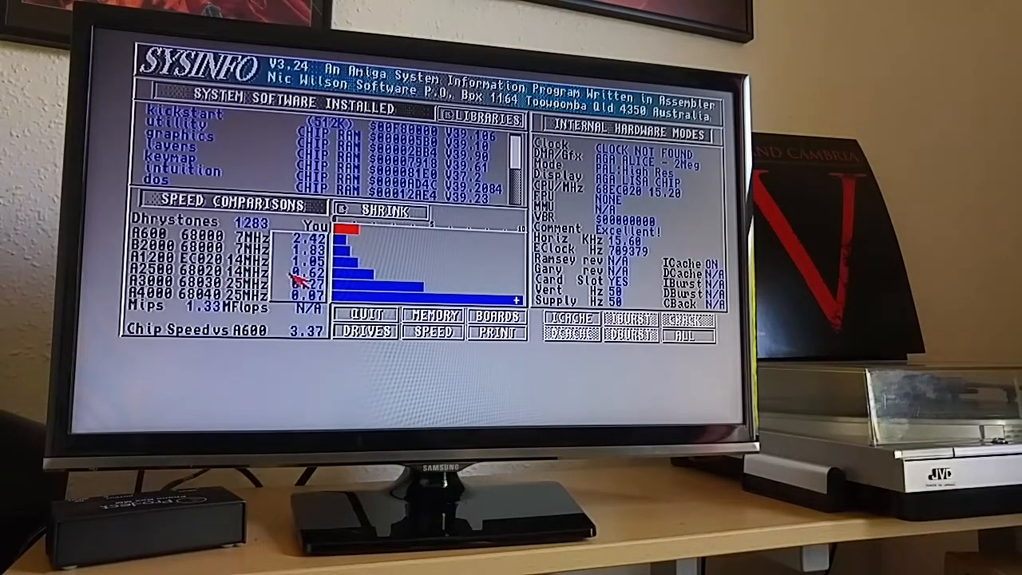
pyautogui.moveTo(168, 287)
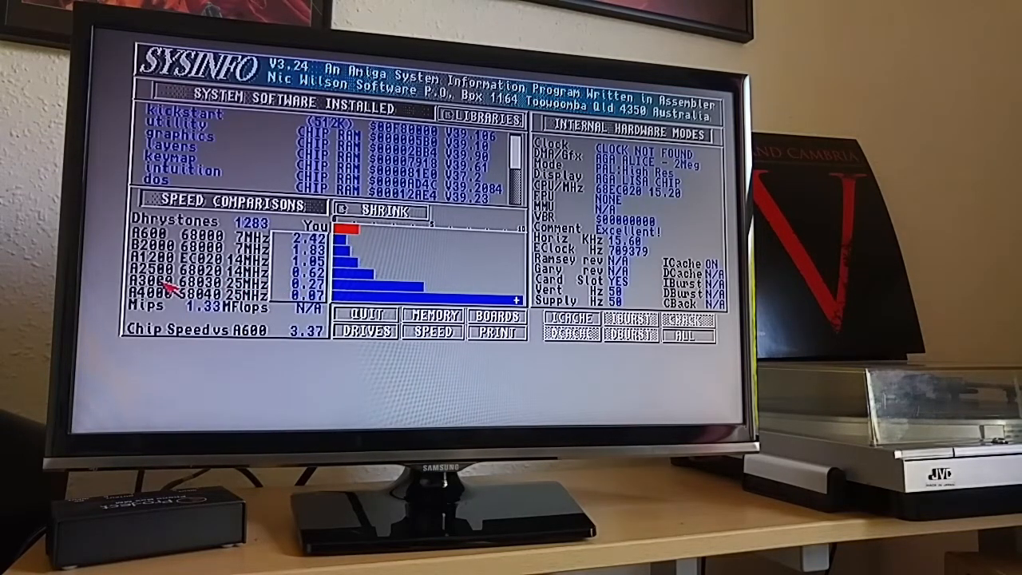
pyautogui.moveTo(247, 296)
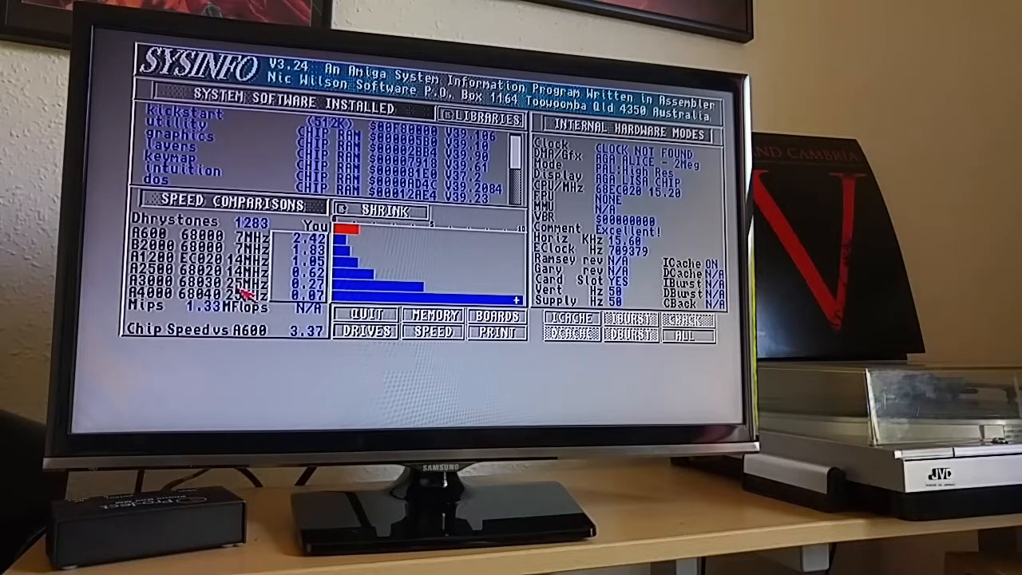
pyautogui.moveTo(160, 291)
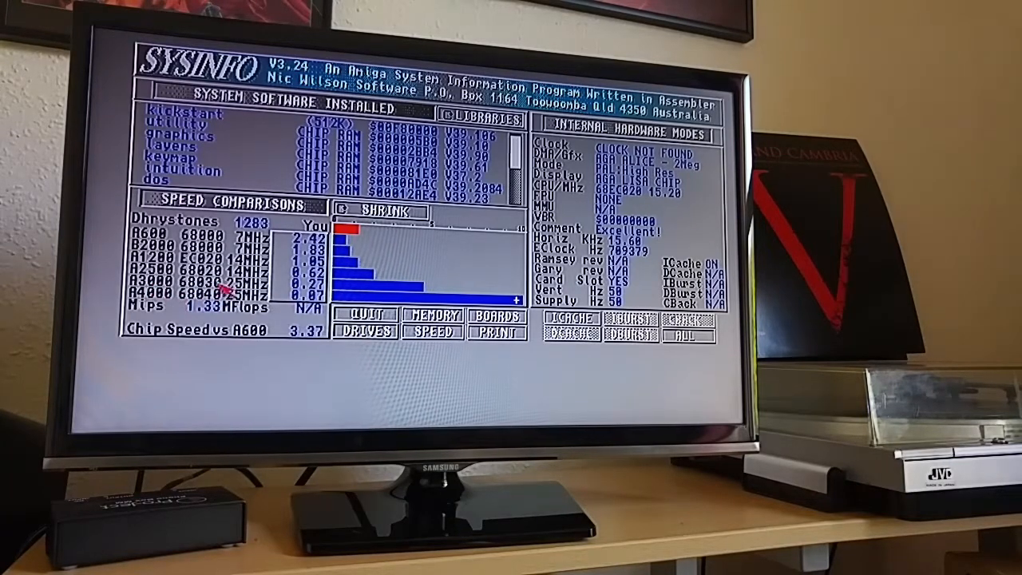
pyautogui.moveTo(376, 291)
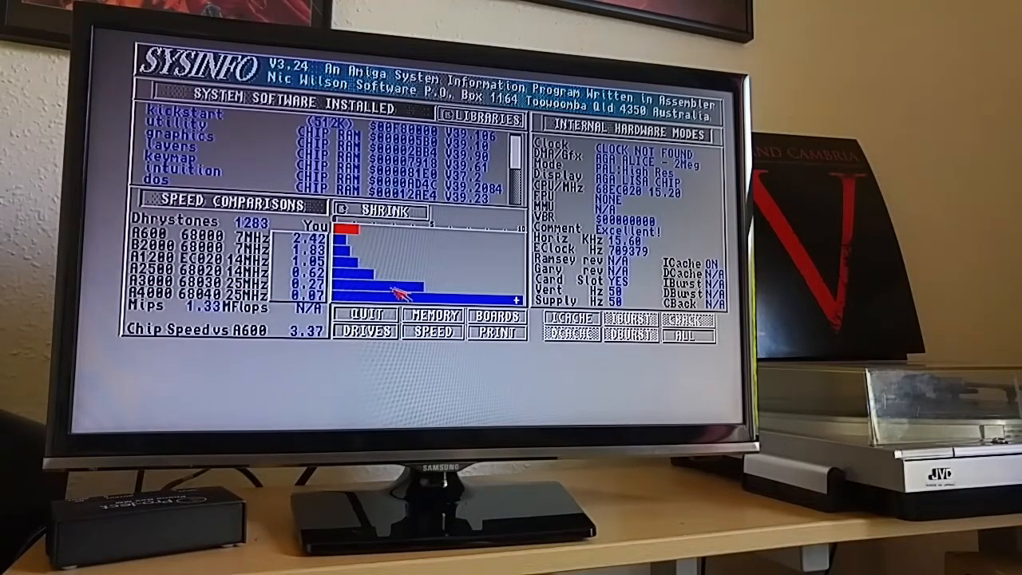
pyautogui.moveTo(239, 291)
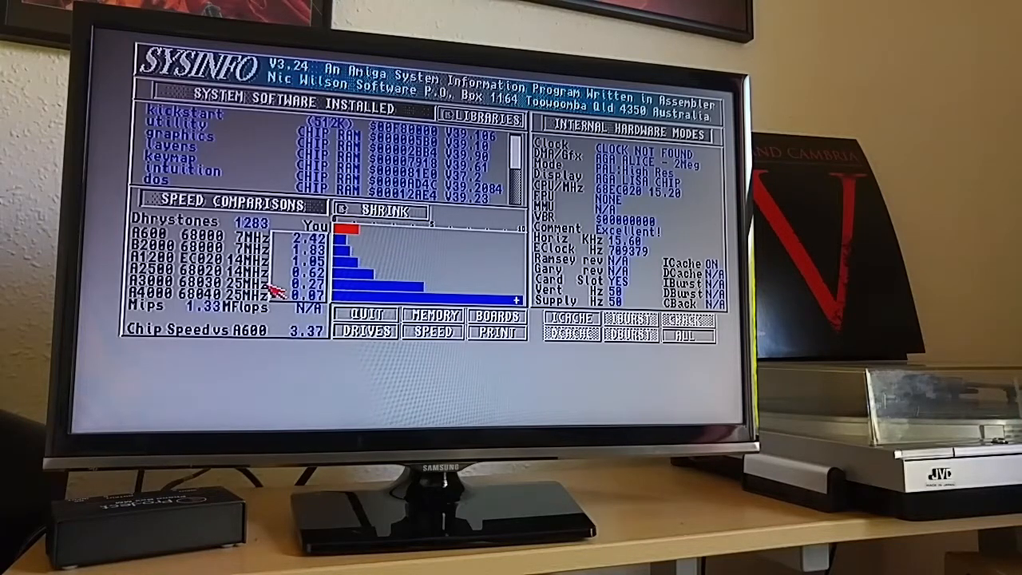
pyautogui.moveTo(296, 295)
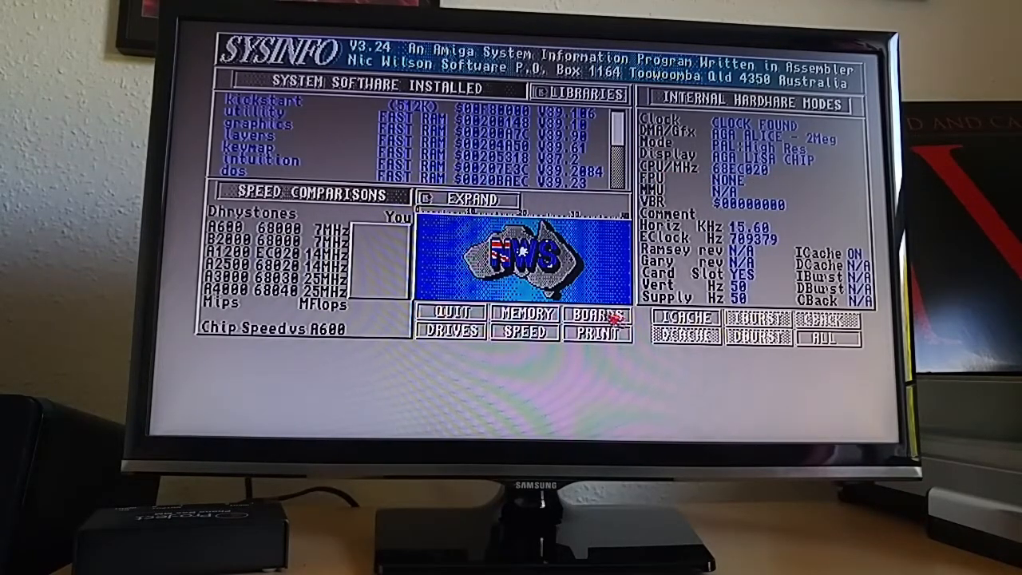
# Run the SPEED benchmark on the accelerated machine, scoring about 3415 Dhrystones, 3.85 times an A600
pyautogui.click(524, 330)
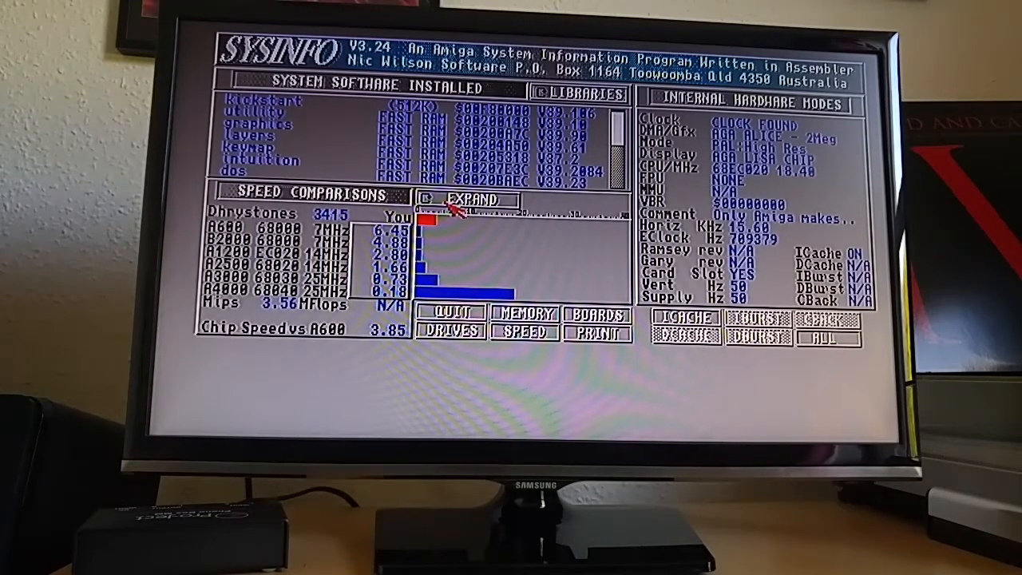
pyautogui.click(470, 199)
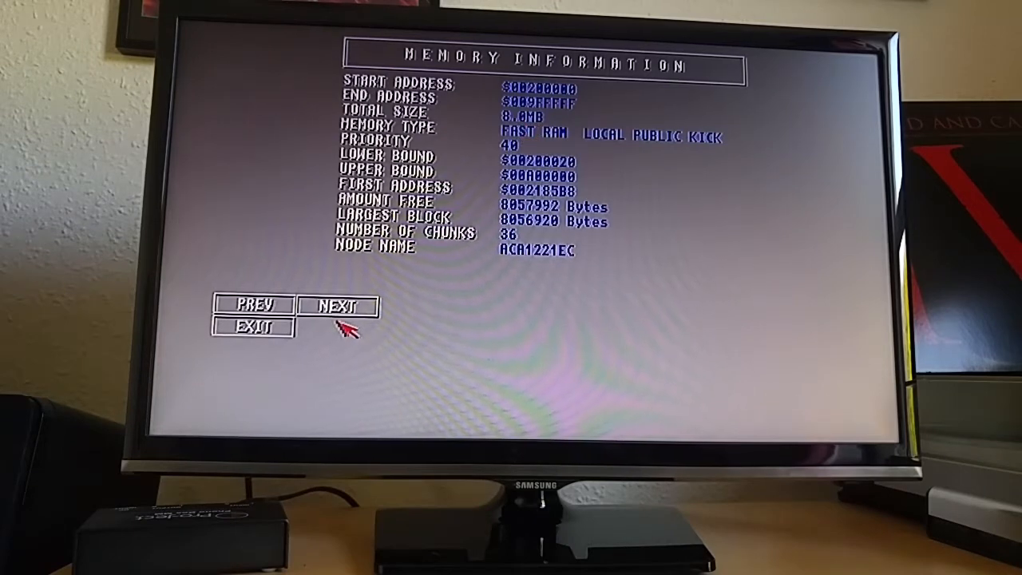
# Page through the slow RAM and chip memory nodes with NEXT, then exit the memory screen
pyautogui.click(335, 306)
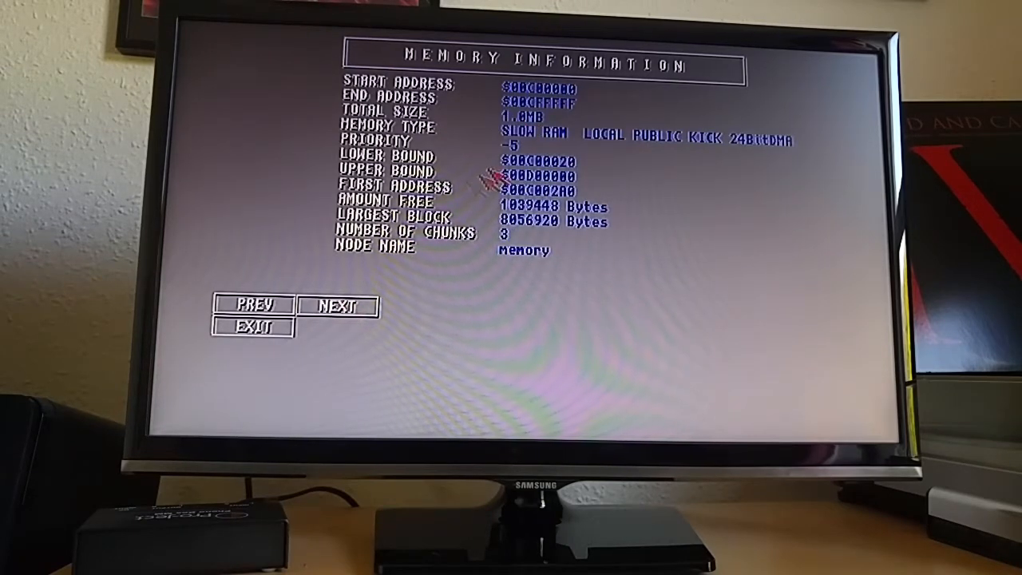
pyautogui.moveTo(584, 236)
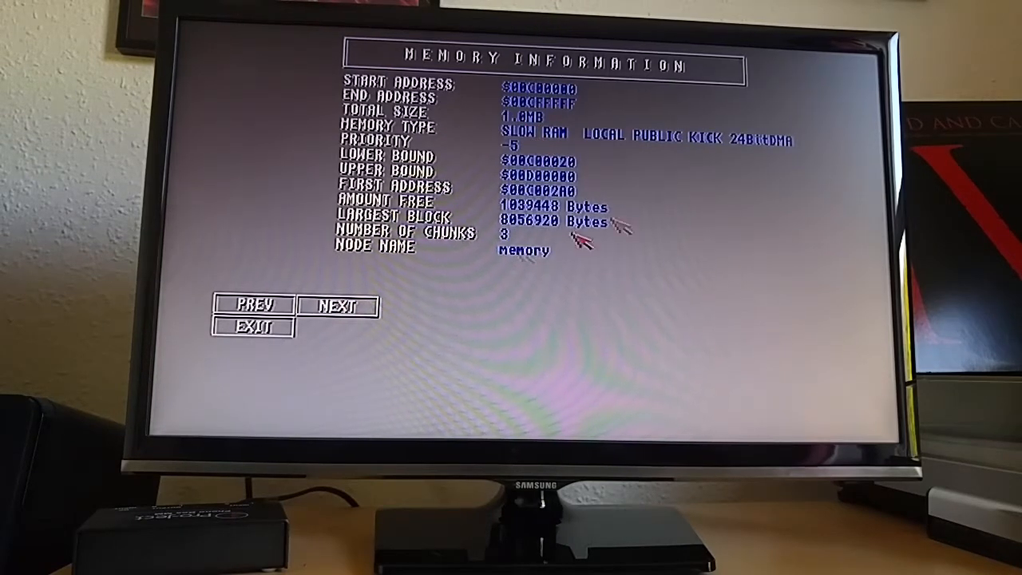
pyautogui.moveTo(631, 160)
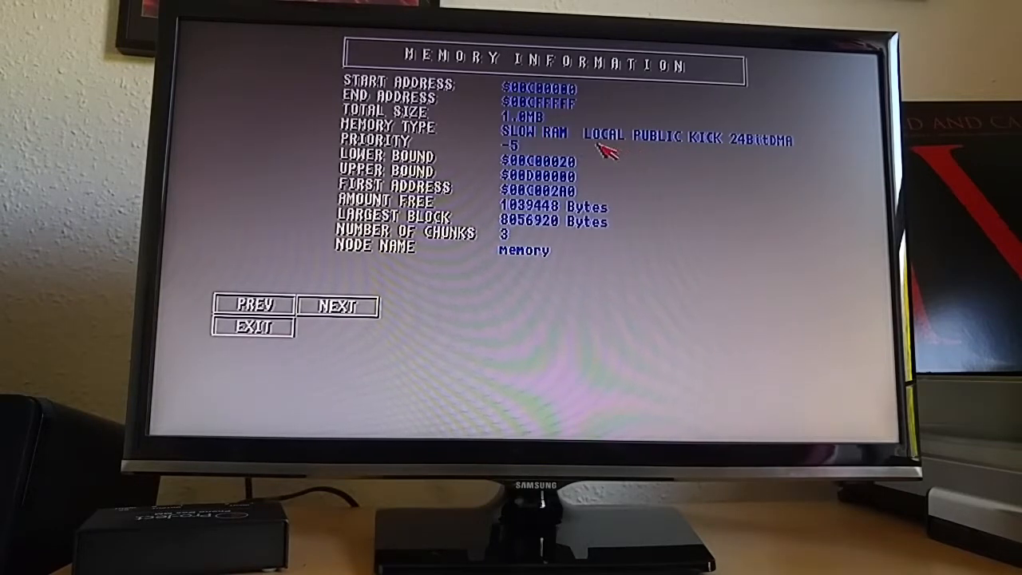
pyautogui.moveTo(387, 306)
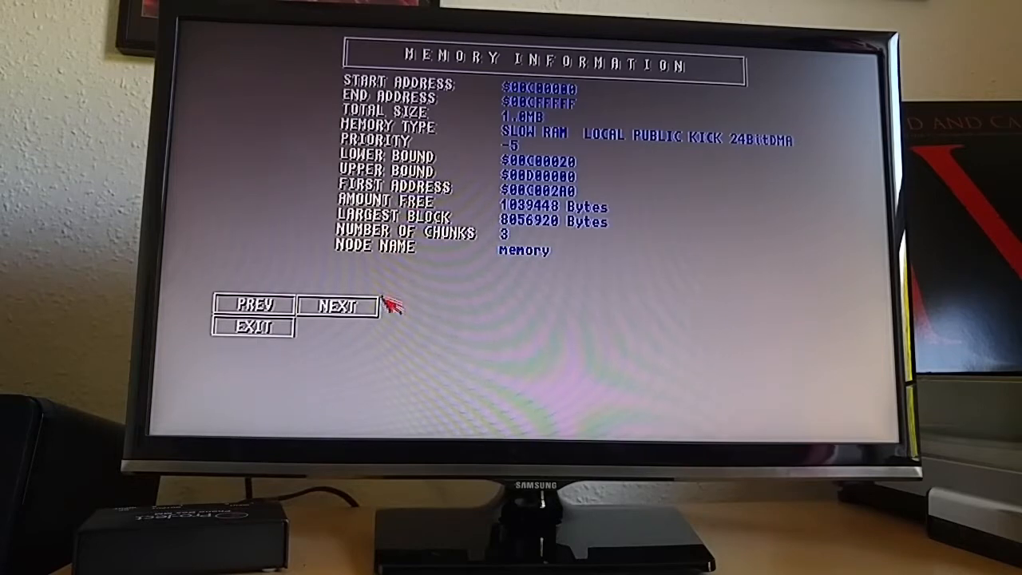
pyautogui.click(335, 307)
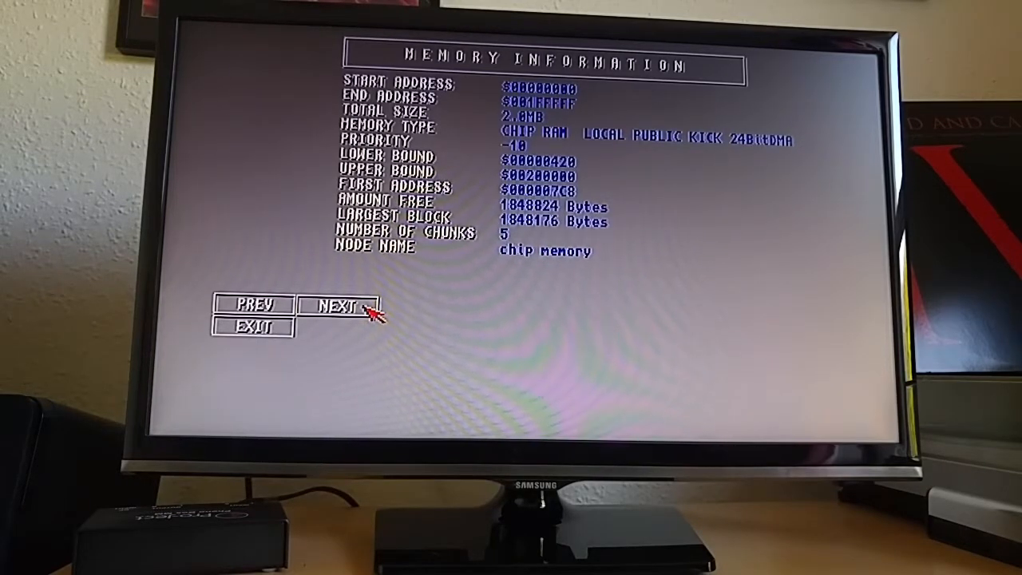
pyautogui.moveTo(263, 329)
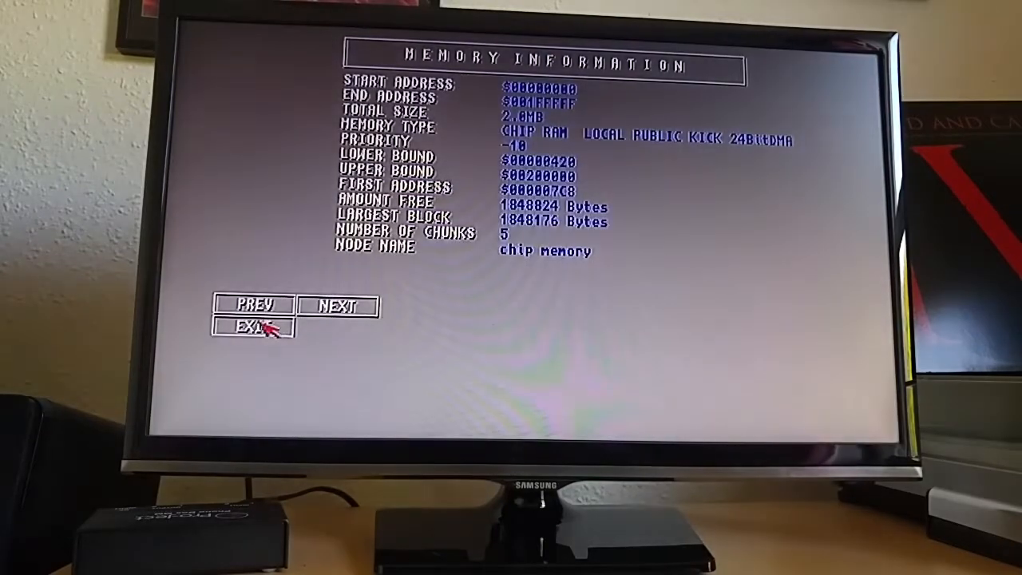
pyautogui.click(253, 326)
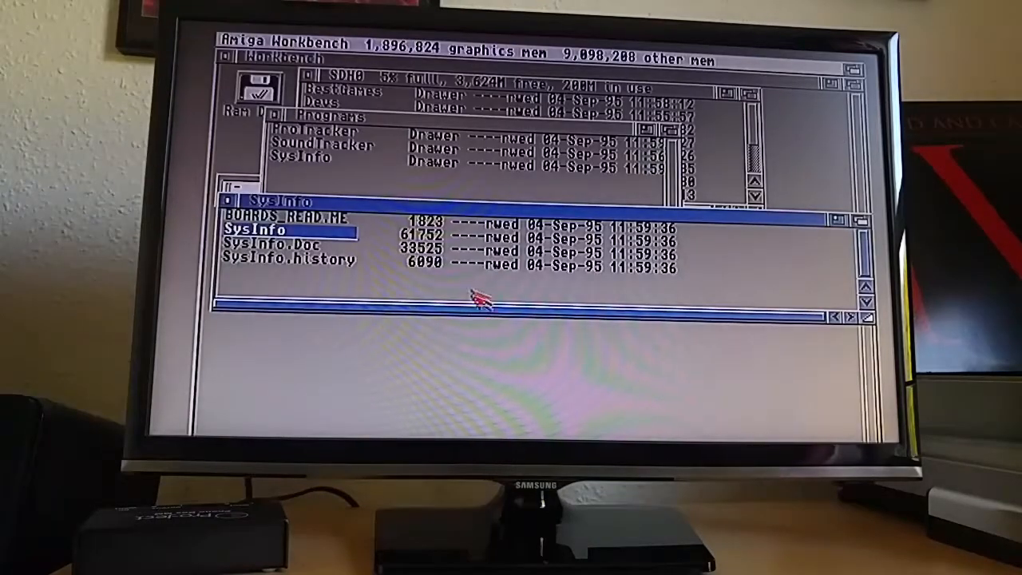
pyautogui.moveTo(866, 322)
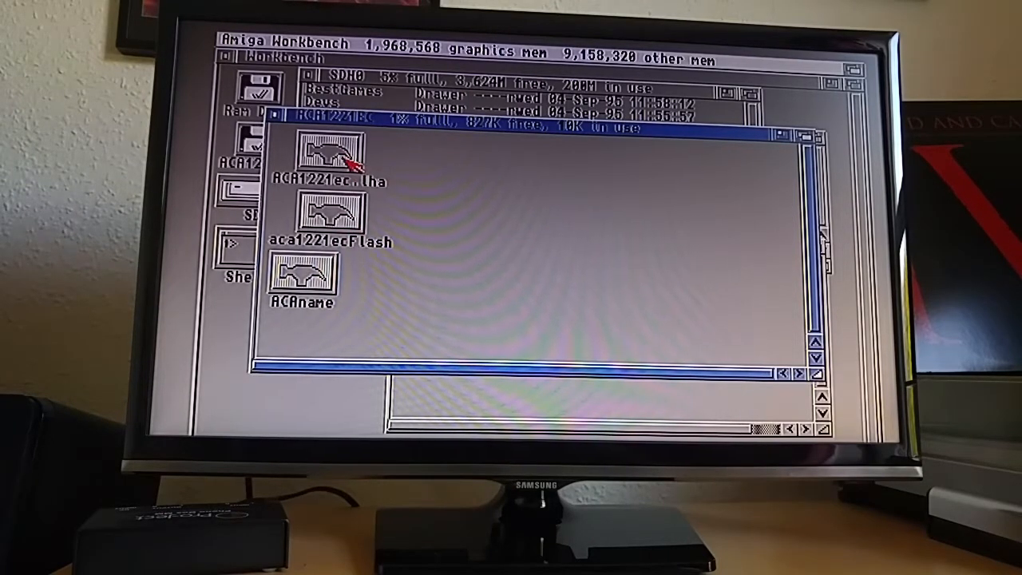
pyautogui.moveTo(368, 223)
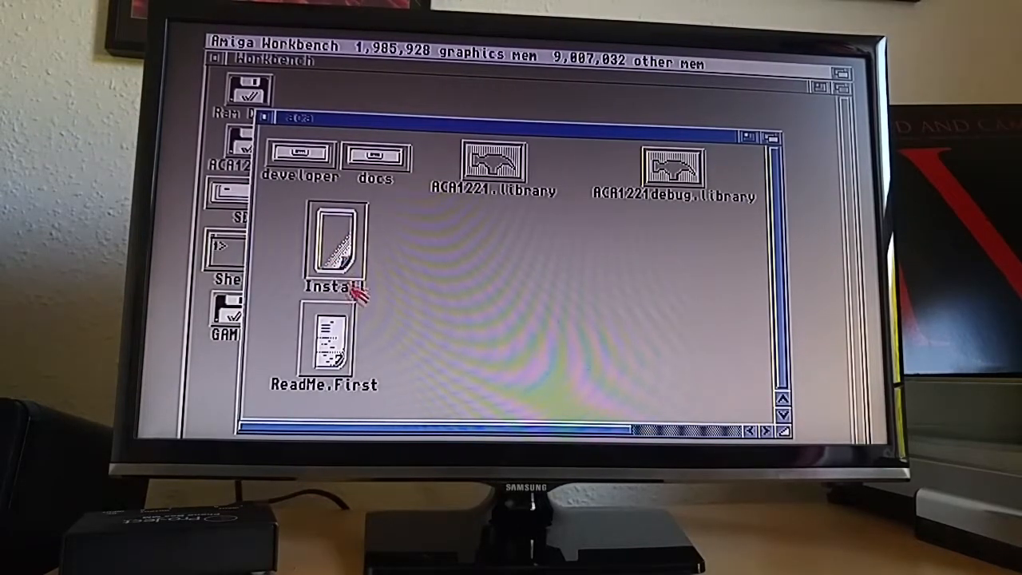
pyautogui.moveTo(306, 192)
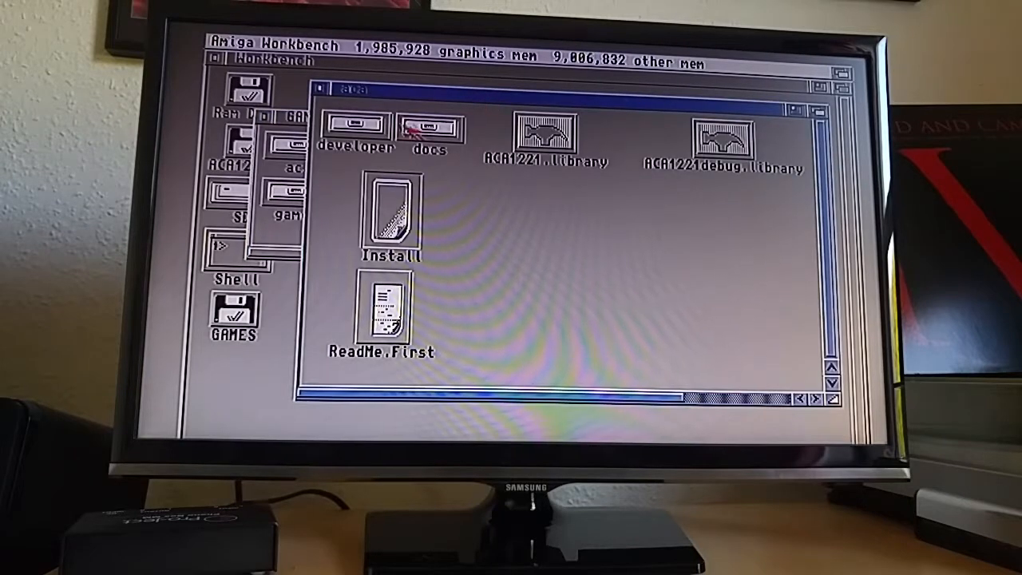
pyautogui.moveTo(380, 307)
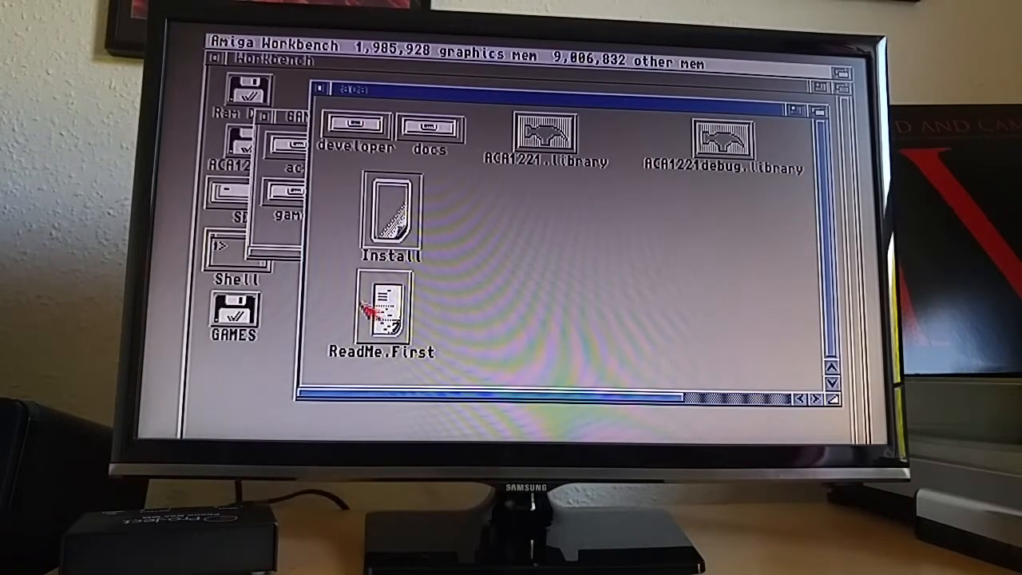
pyautogui.moveTo(380, 168)
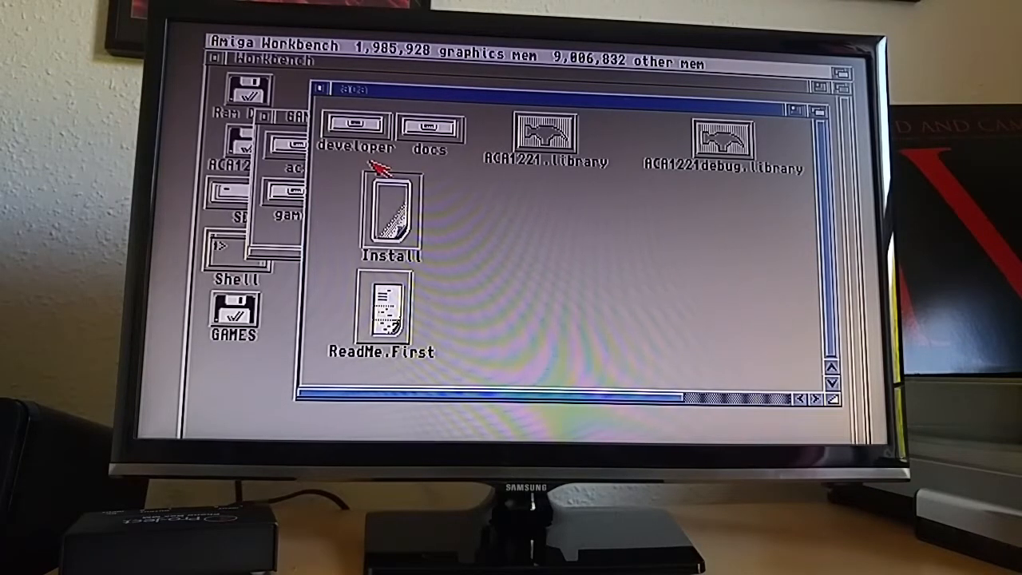
pyautogui.moveTo(451, 221)
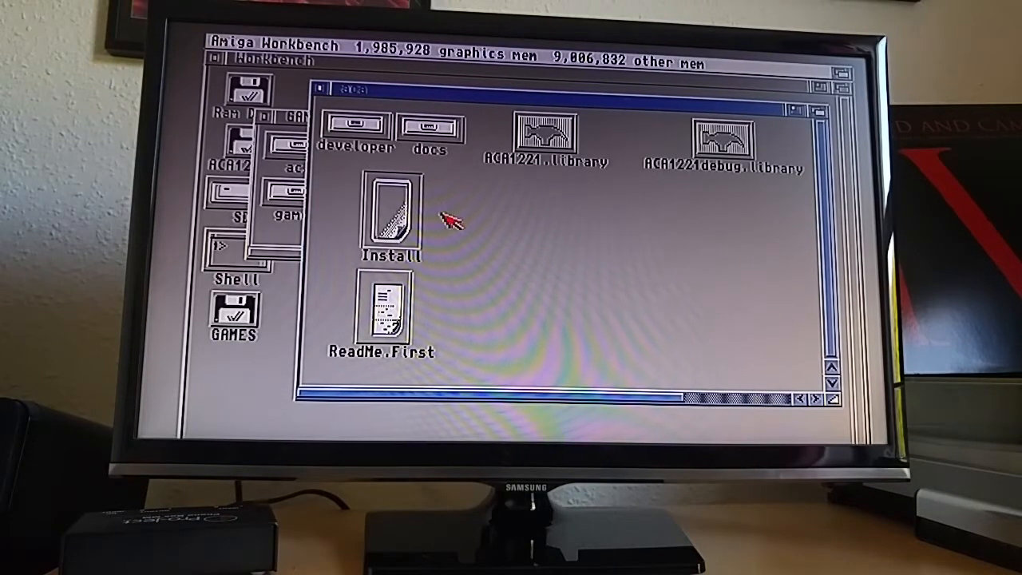
pyautogui.moveTo(503, 211)
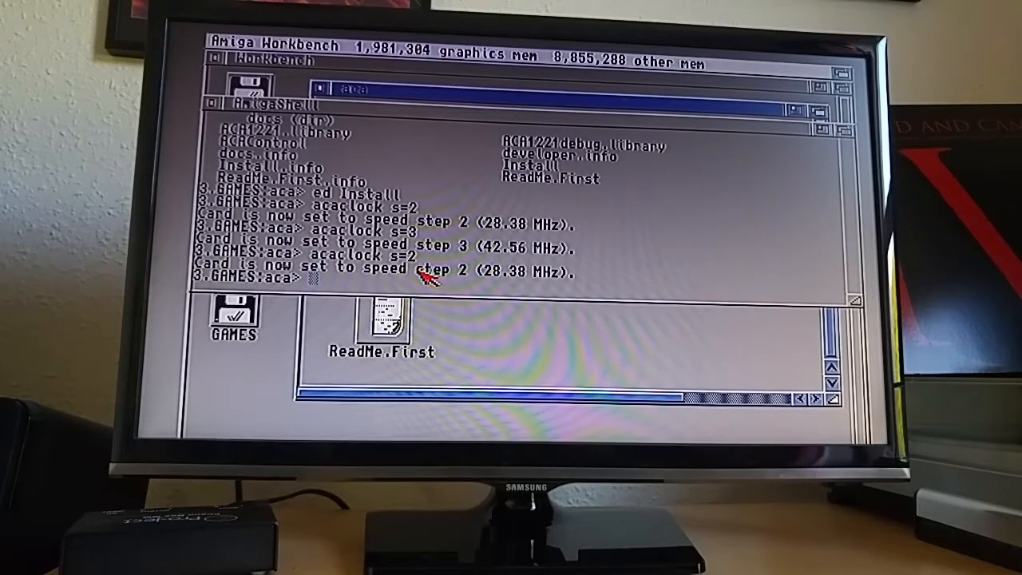
pyautogui.moveTo(527, 280)
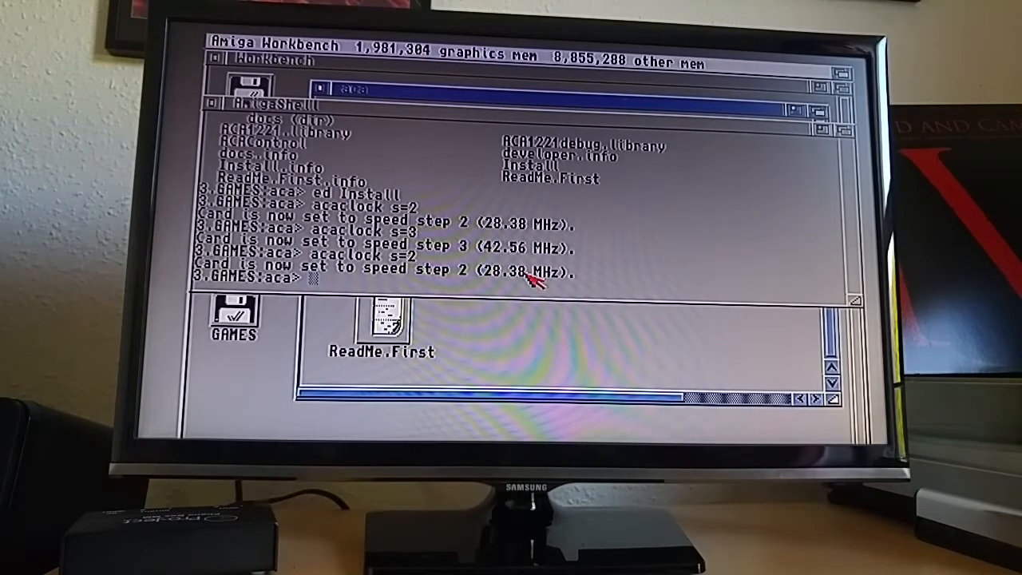
pyautogui.moveTo(535, 287)
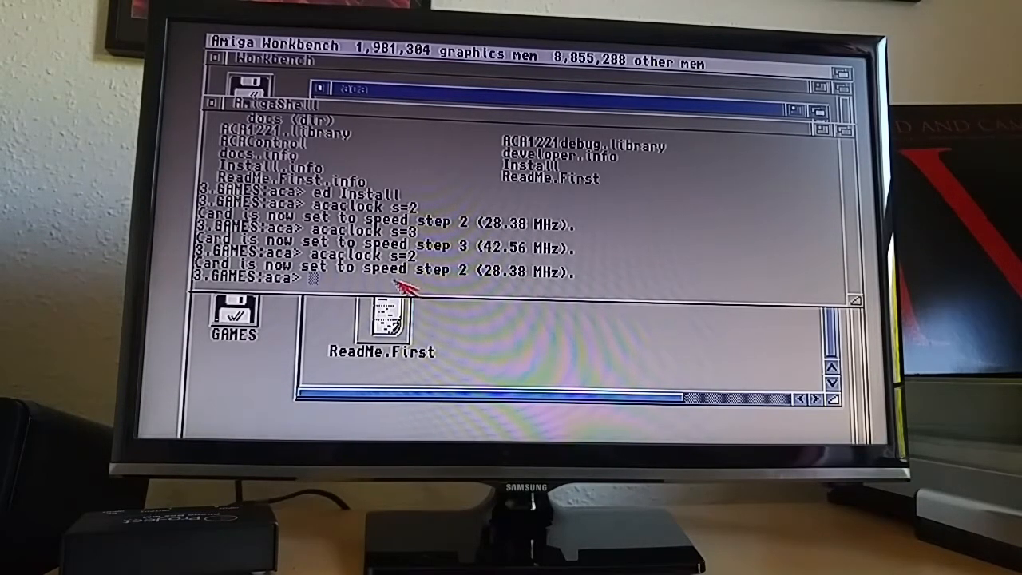
pyautogui.moveTo(594, 286)
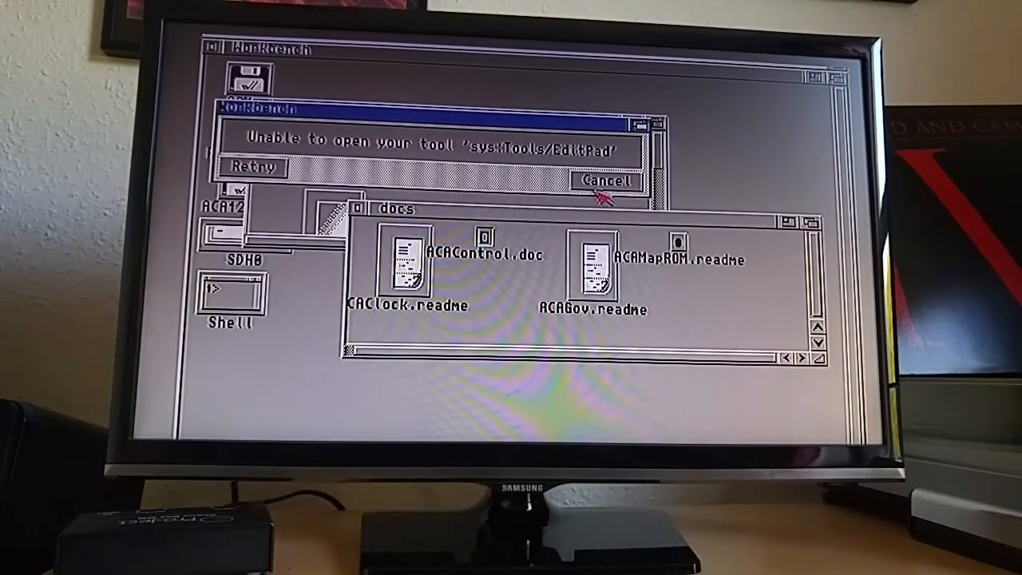
# Cancel the 'Unable to open your tool' requester and pick ACAGov.readme in the docs drawer
pyautogui.click(607, 182)
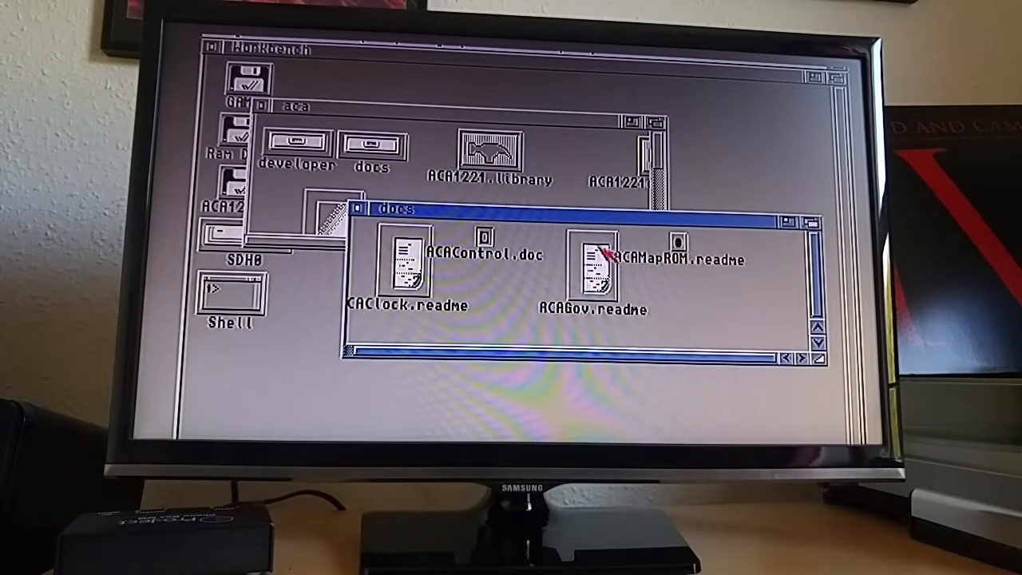
pyautogui.click(594, 264)
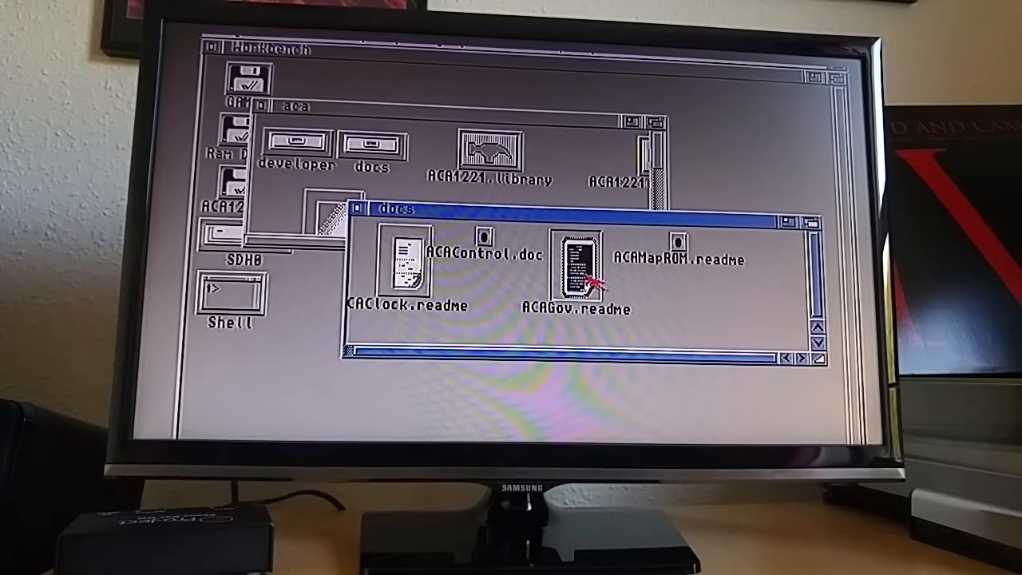
pyautogui.moveTo(677, 243)
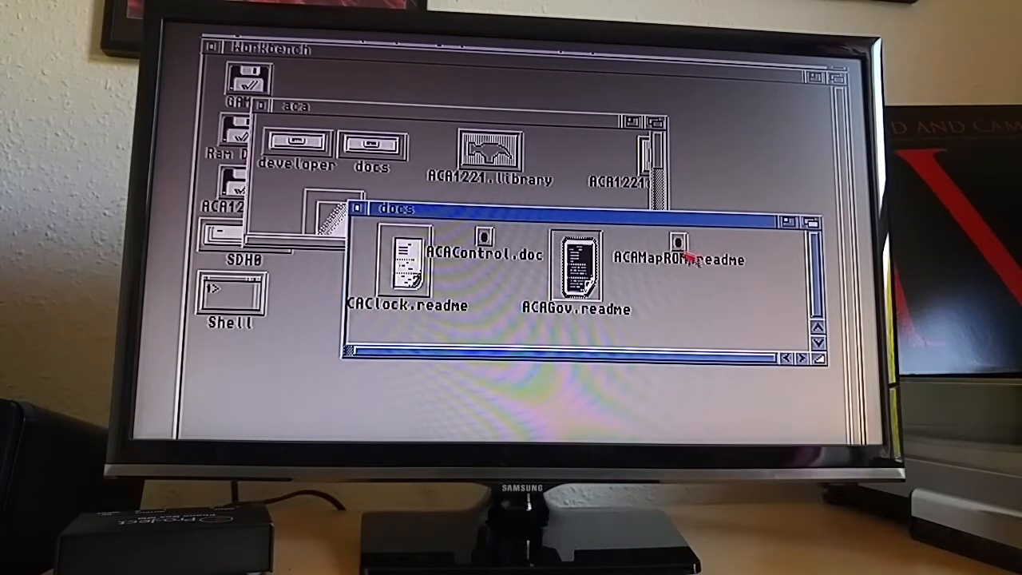
pyautogui.moveTo(674, 288)
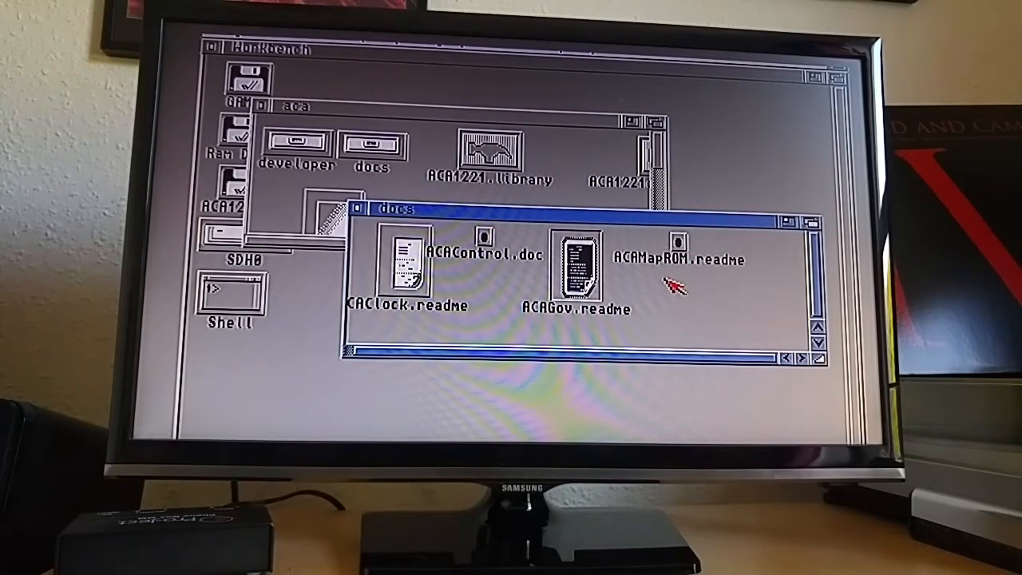
pyautogui.moveTo(711, 271)
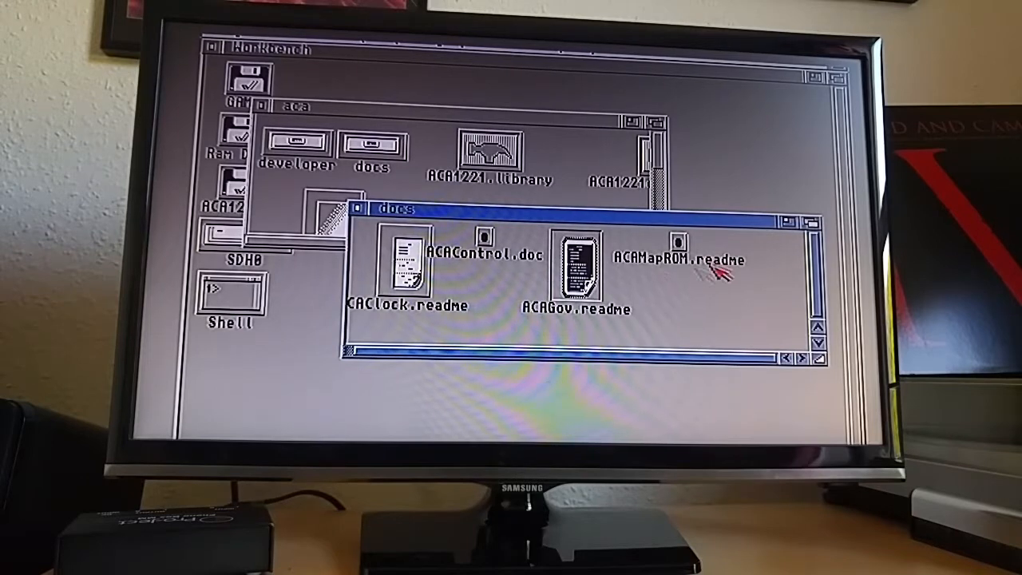
pyautogui.moveTo(674, 300)
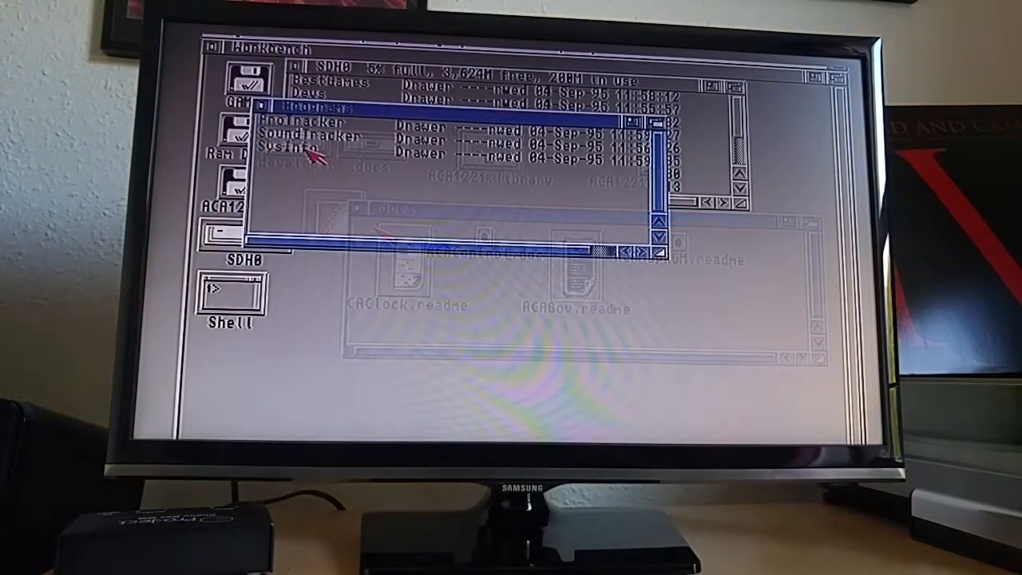
# Launch SysInfo, benchmark 4925 Dhrystones (5.14 times A600) with the expanded chart, then quit
pyautogui.doubleClick(295, 150)
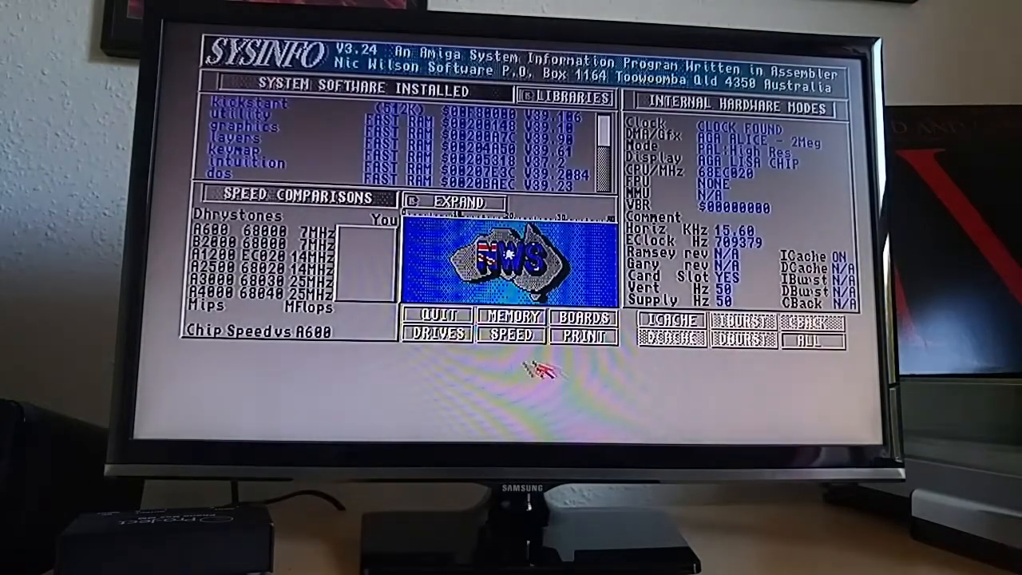
pyautogui.click(509, 335)
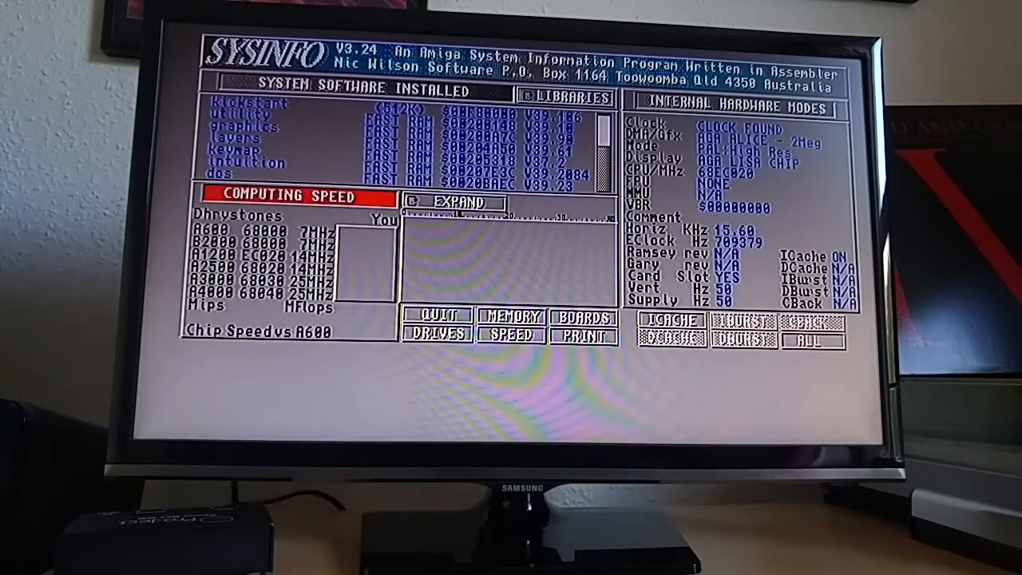
pyautogui.click(511, 335)
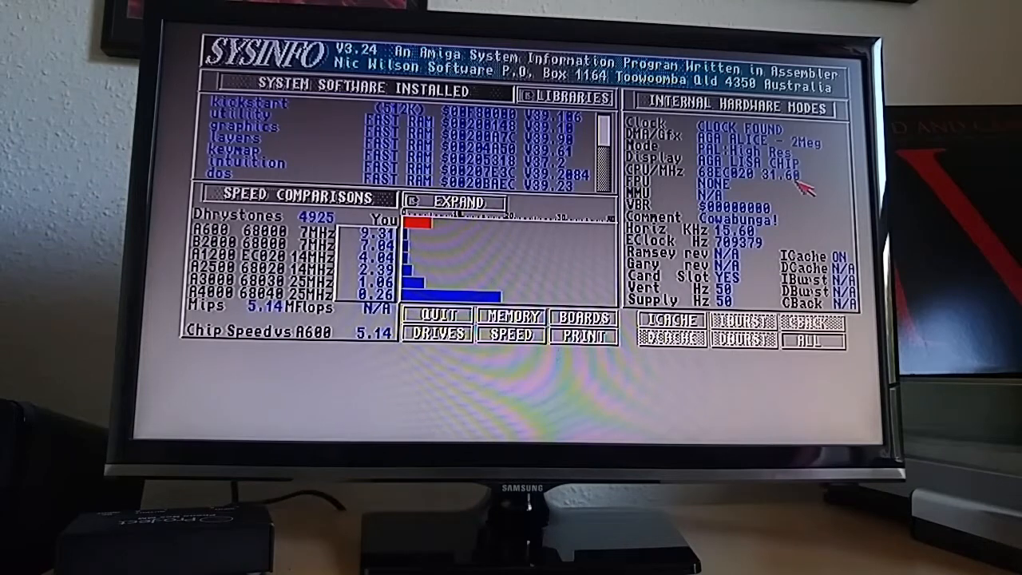
pyautogui.click(451, 203)
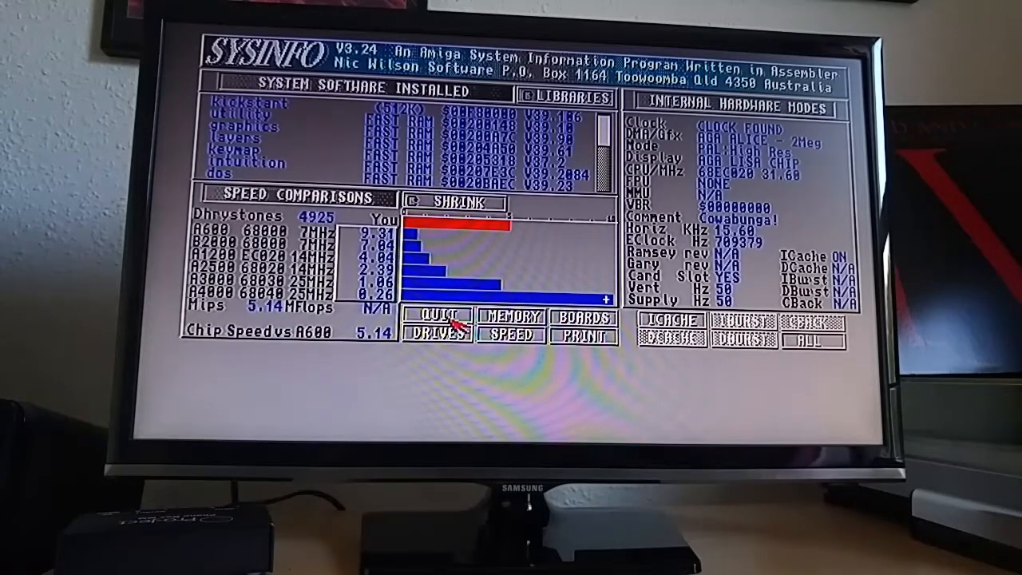
pyautogui.click(438, 317)
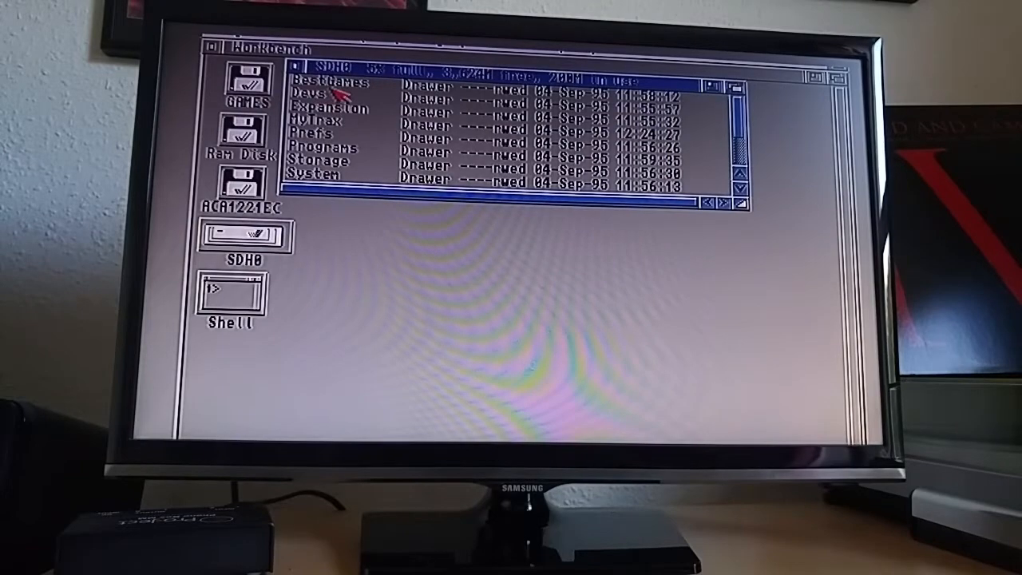
# Open the BestGames drawer to launch Alien Breed 2 AGA with WHDLoad
pyautogui.doubleClick(326, 83)
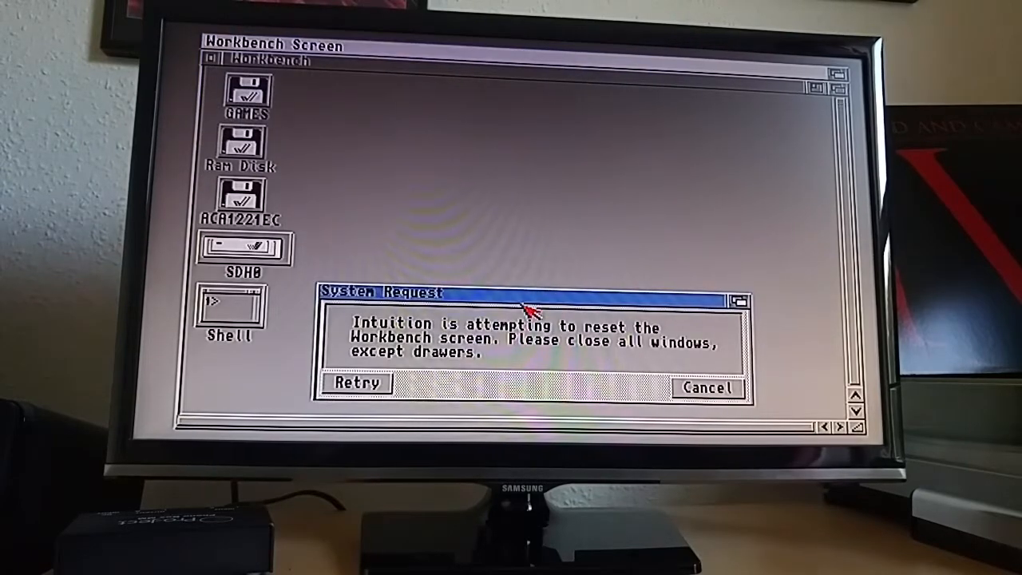
pyautogui.moveTo(448, 392)
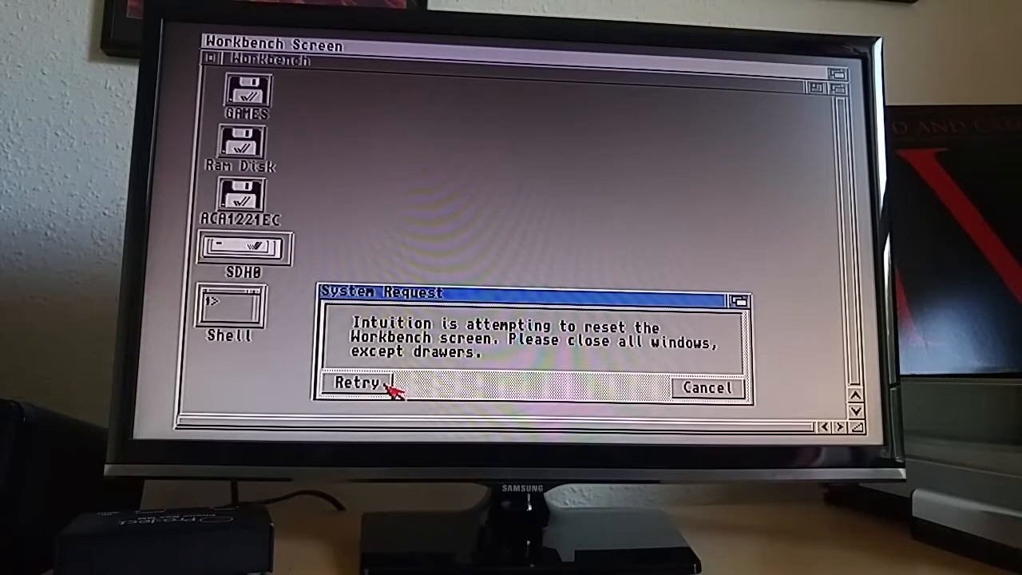
# Choose Retry in the System Request so the Workbench screen resets
pyautogui.click(361, 383)
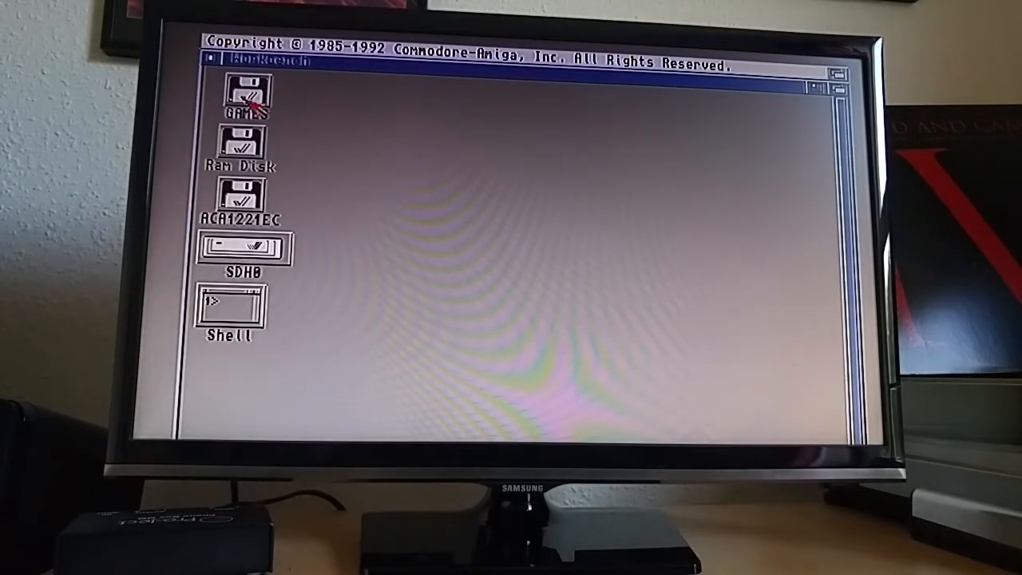
# Browse the games drive into BestGames and enter the Turrican2 drawer showing Manual, ReadMe and Turrican2
pyautogui.doubleClick(243, 248)
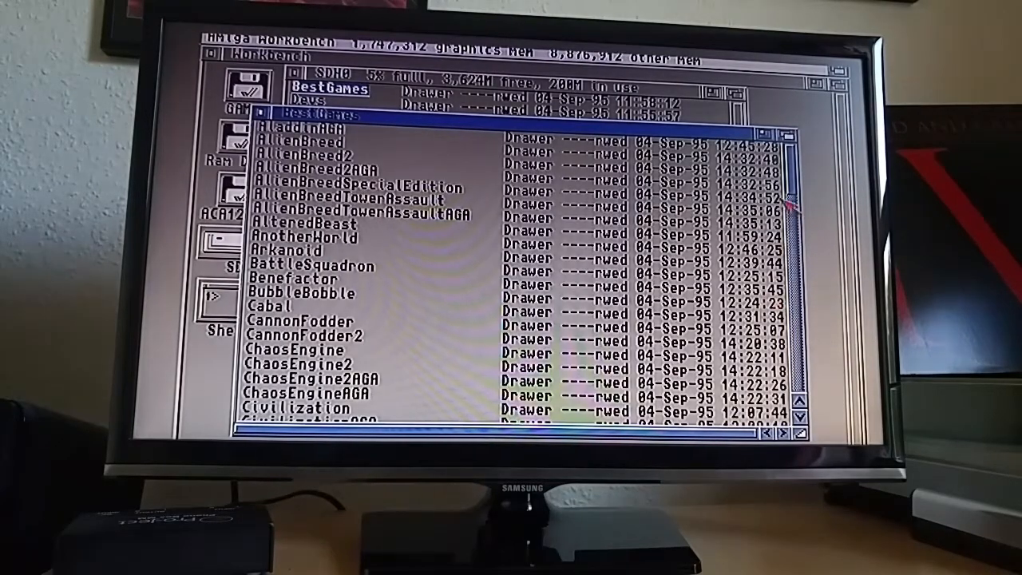
pyautogui.scroll(-3)
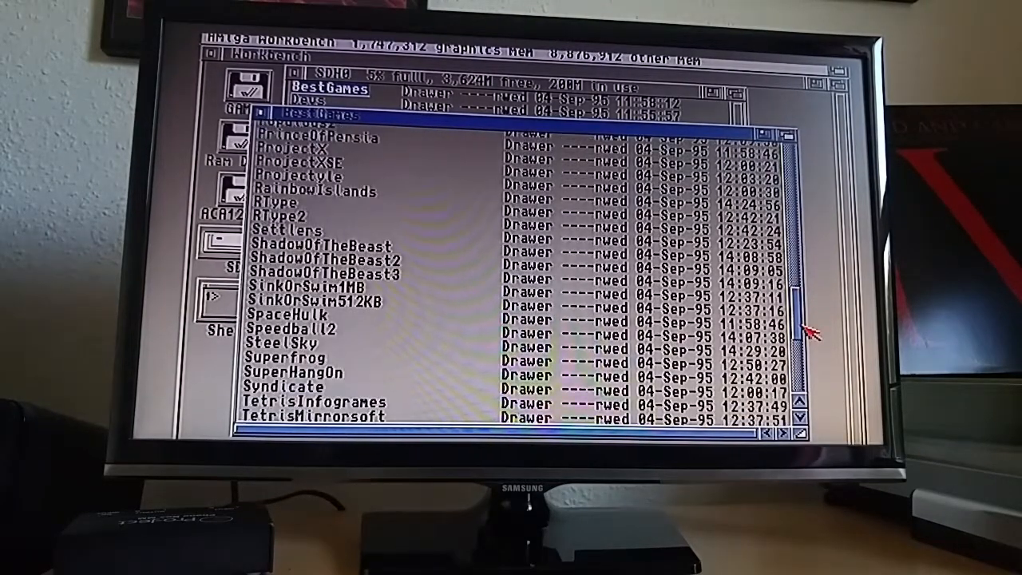
pyautogui.scroll(-3)
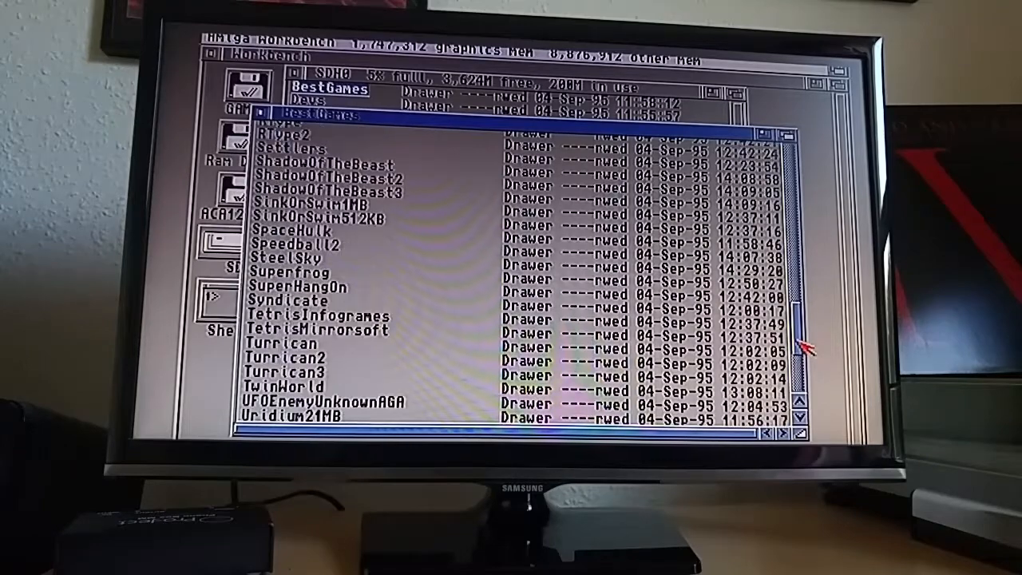
pyautogui.doubleClick(291, 358)
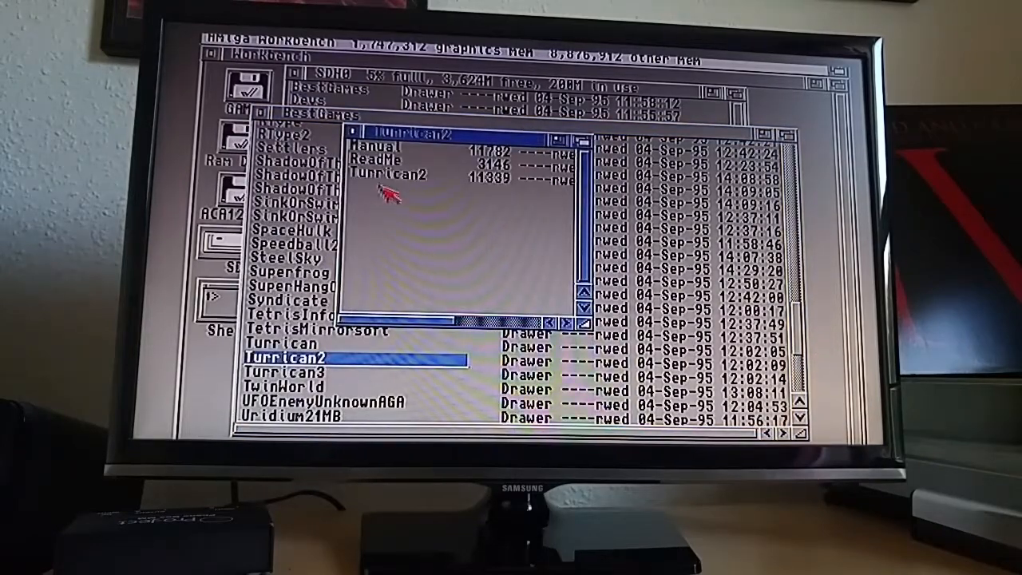